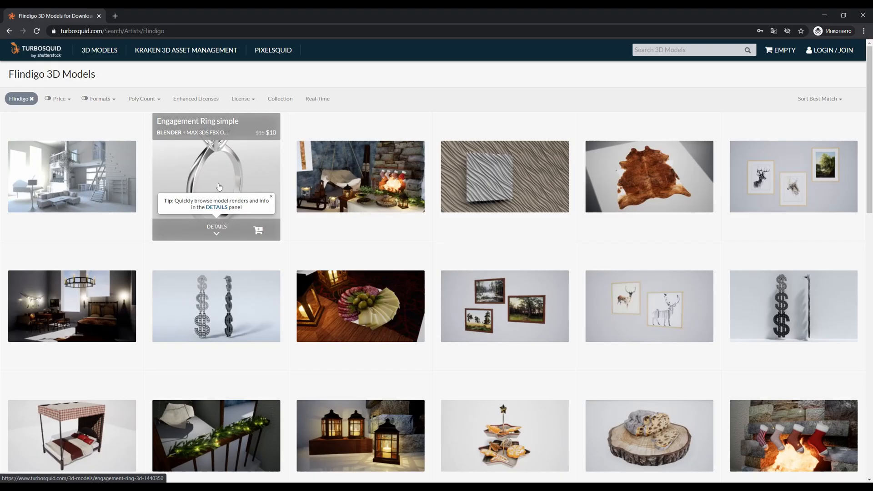
# Browse the Engagement Ring simple model and filter the ring listings to free models.
pyautogui.click(216, 176)
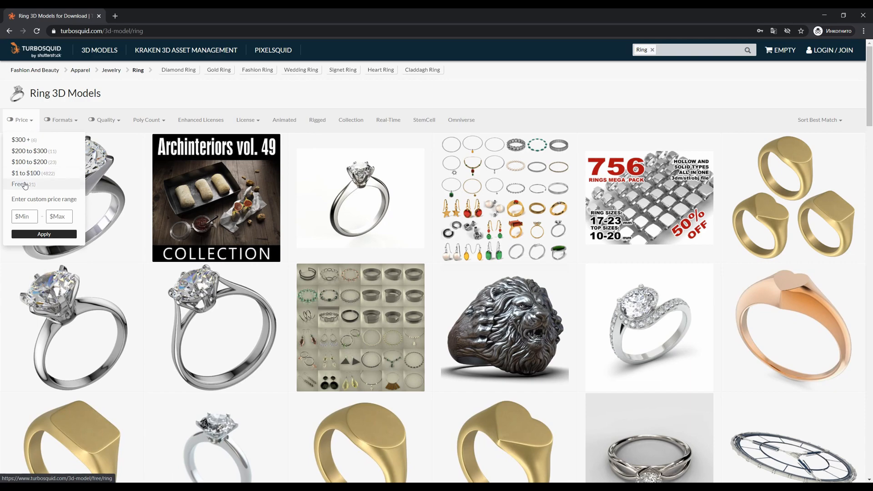
pyautogui.click(20, 184)
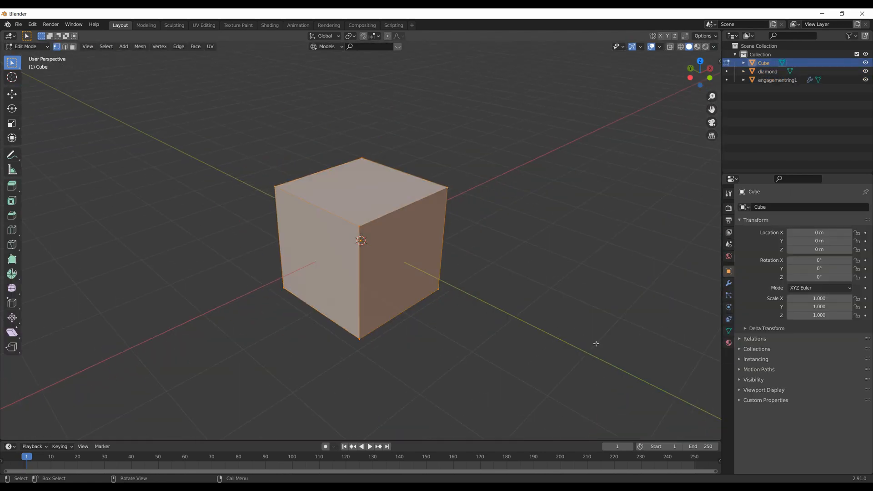
# Scale the cube down to pedestal size and flatten it along Z into a thin slab.
pyautogui.press('s')
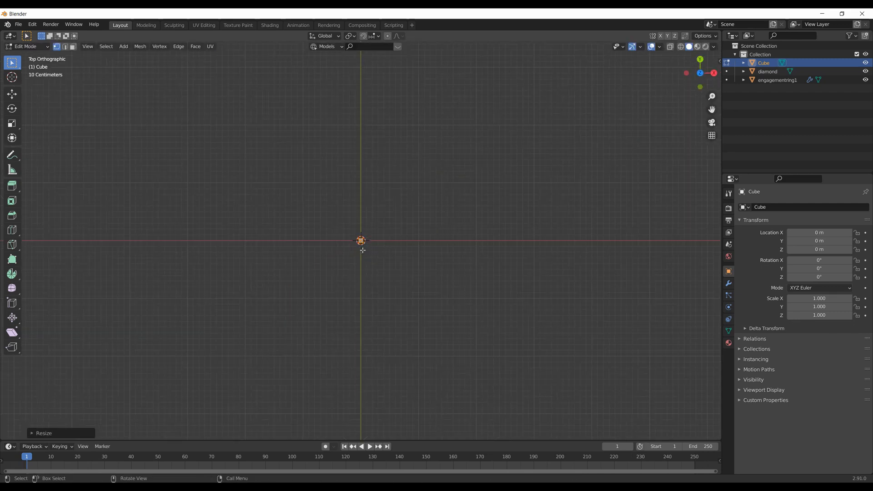
pyautogui.press('s')
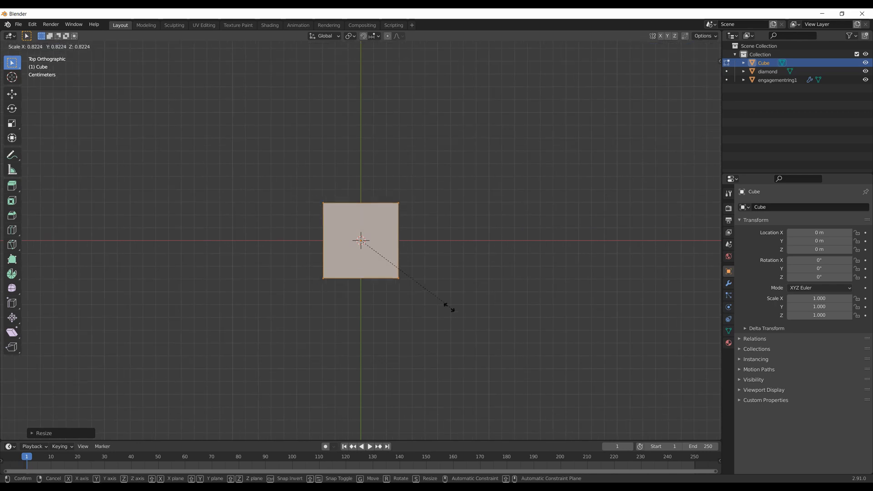
pyautogui.press('Tab')
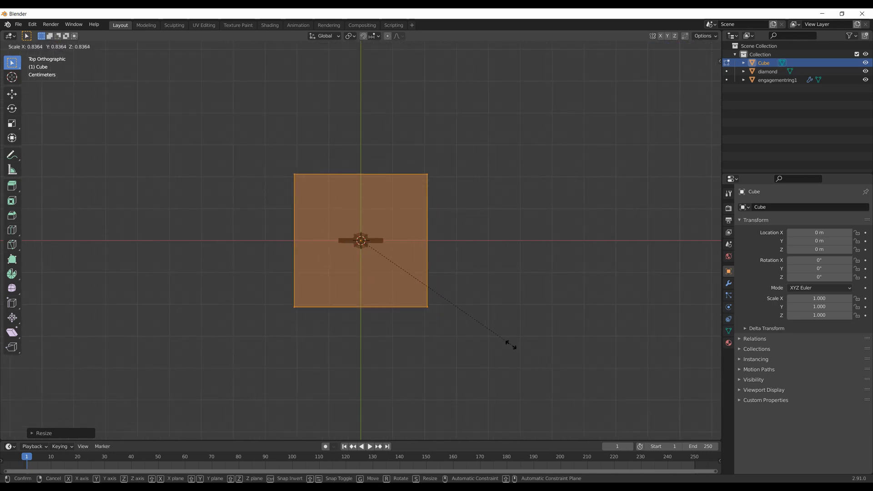
pyautogui.moveTo(411, 299)
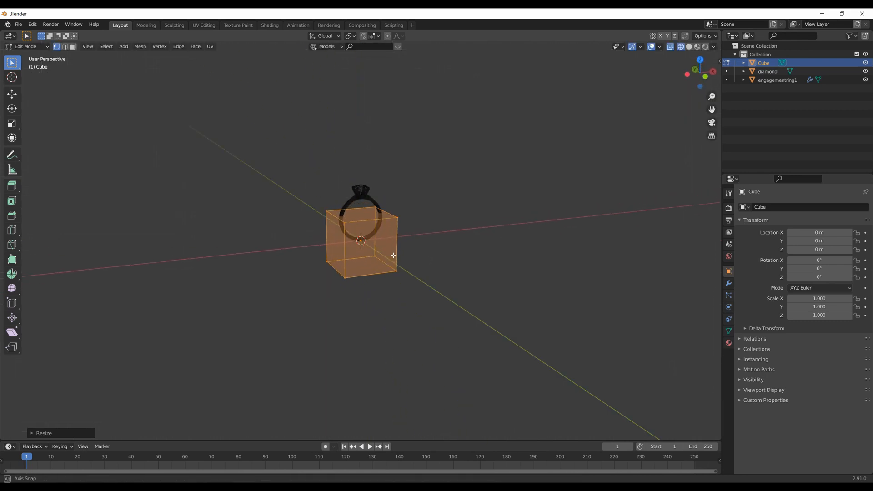
pyautogui.press('s')
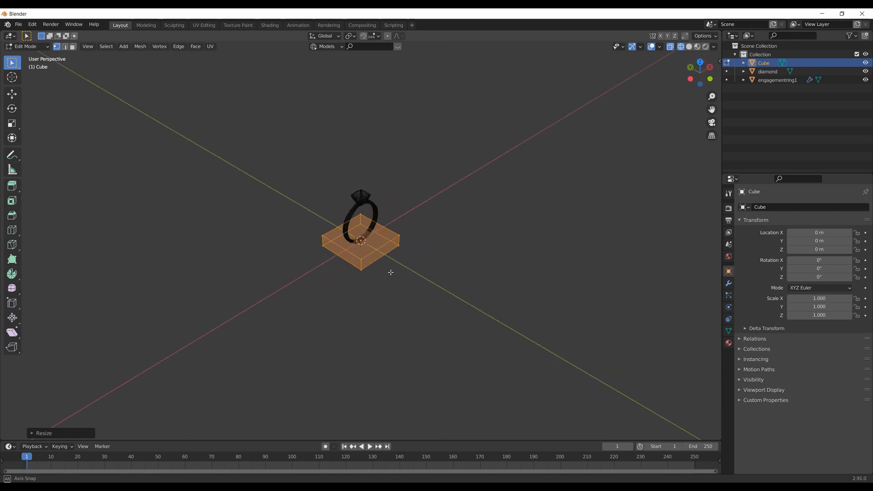
pyautogui.press('Tab')
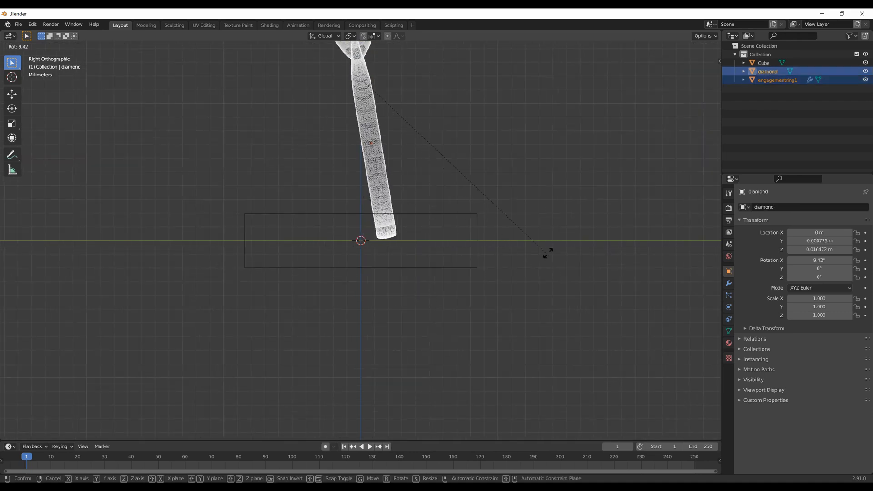
pyautogui.moveTo(574, 94)
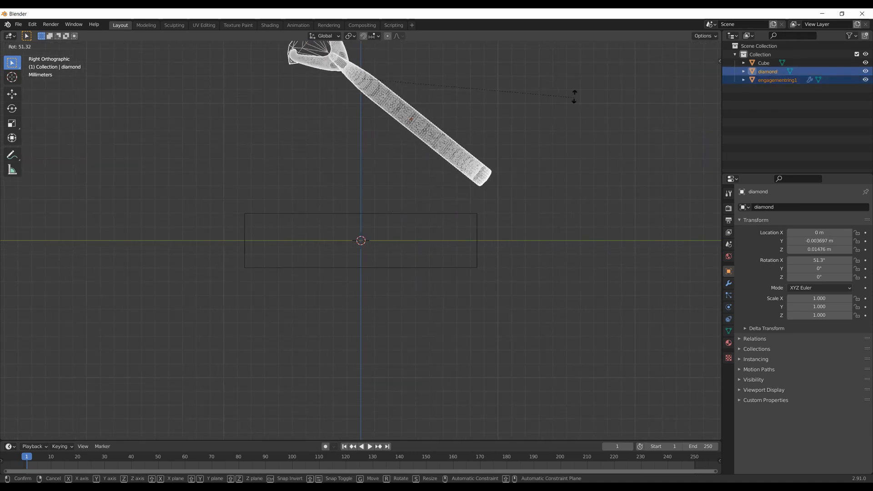
pyautogui.moveTo(543, 373)
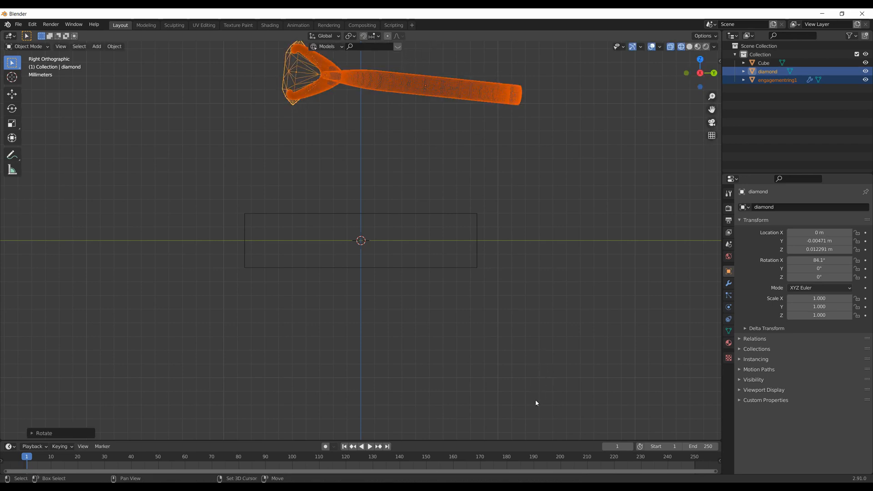
# Move the rotated ring and diamond down along Z toward the slab.
pyautogui.press('g')
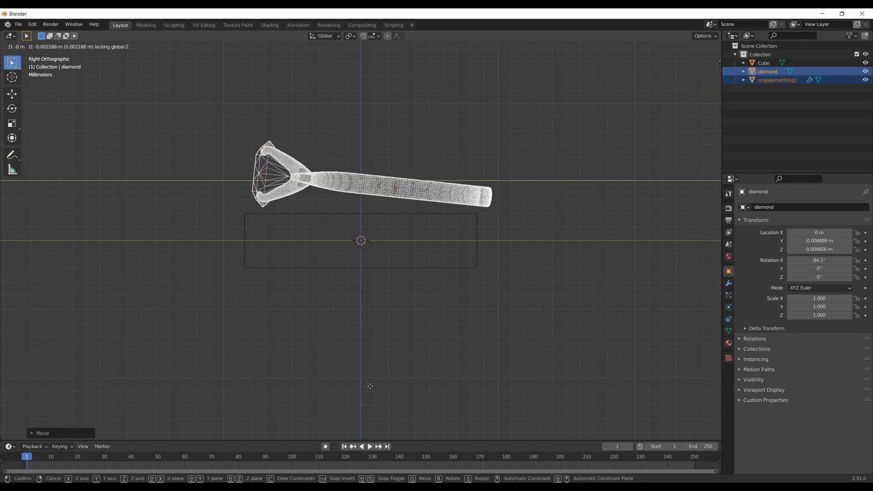
pyautogui.moveTo(356, 383)
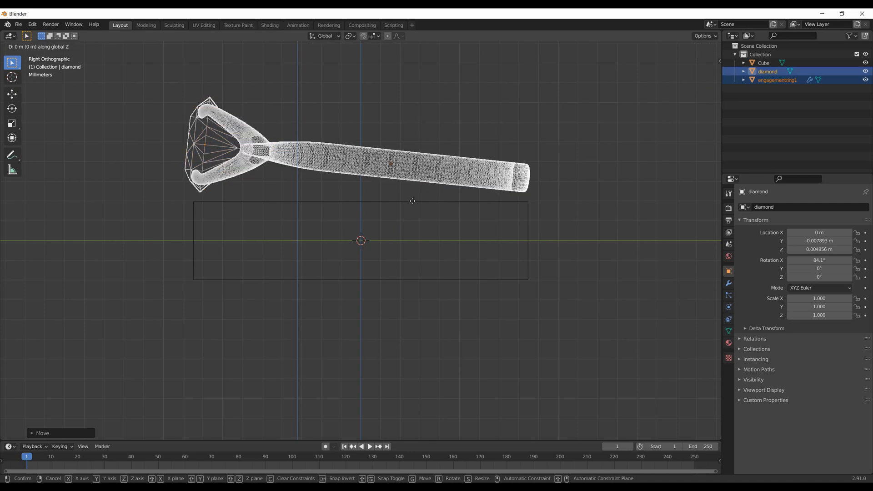
pyautogui.moveTo(409, 288)
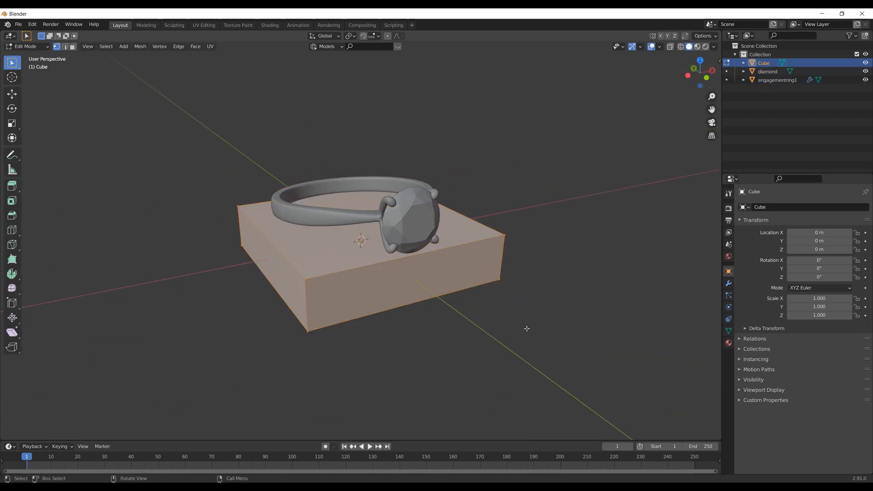
# Scale the slab from top view so the ring fits on it with a margin.
pyautogui.click(366, 321)
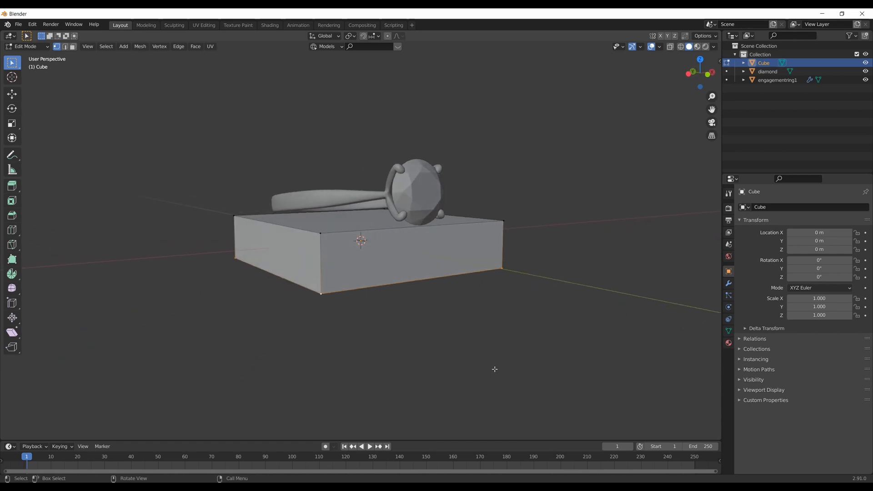
pyautogui.press('g')
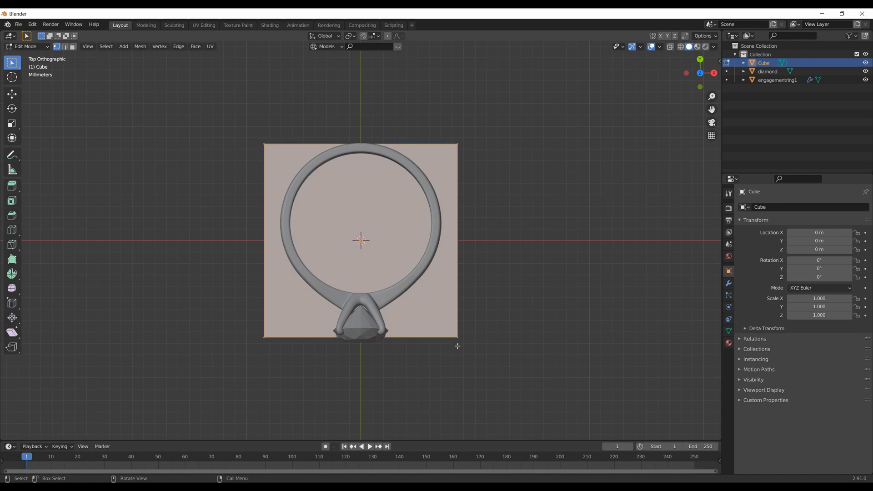
pyautogui.press('s')
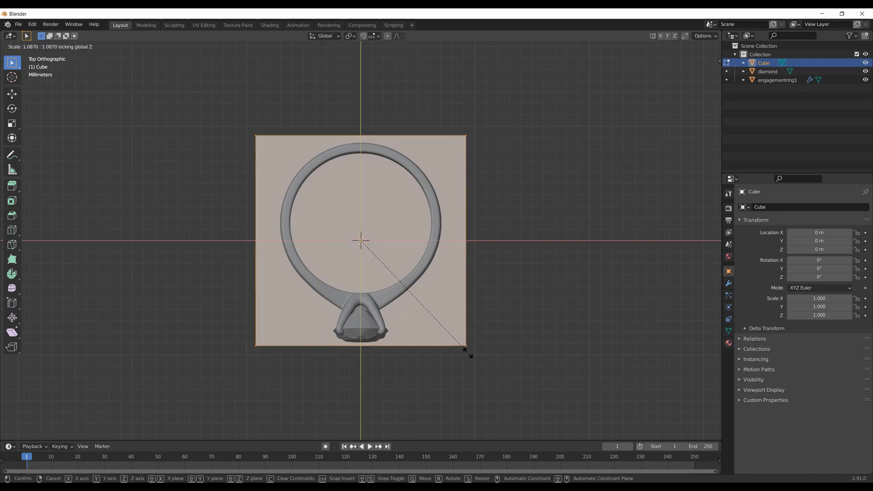
pyautogui.moveTo(475, 359)
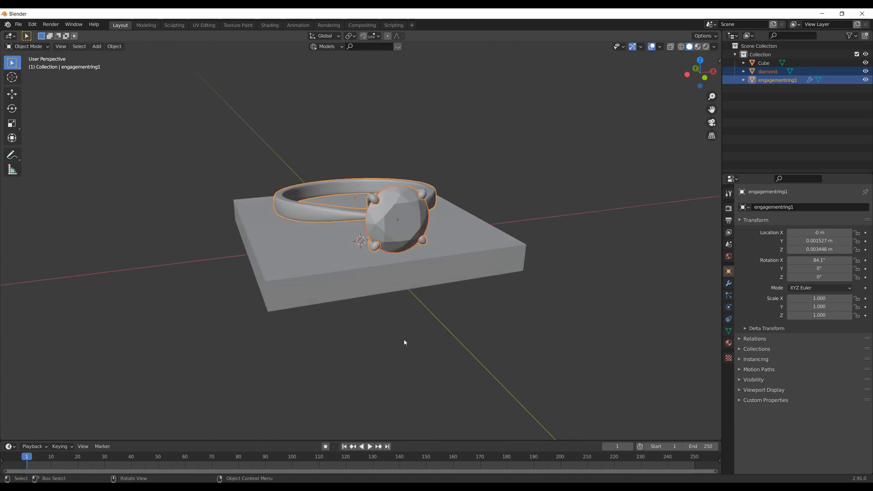
pyautogui.press('r')
pyautogui.write('marble')
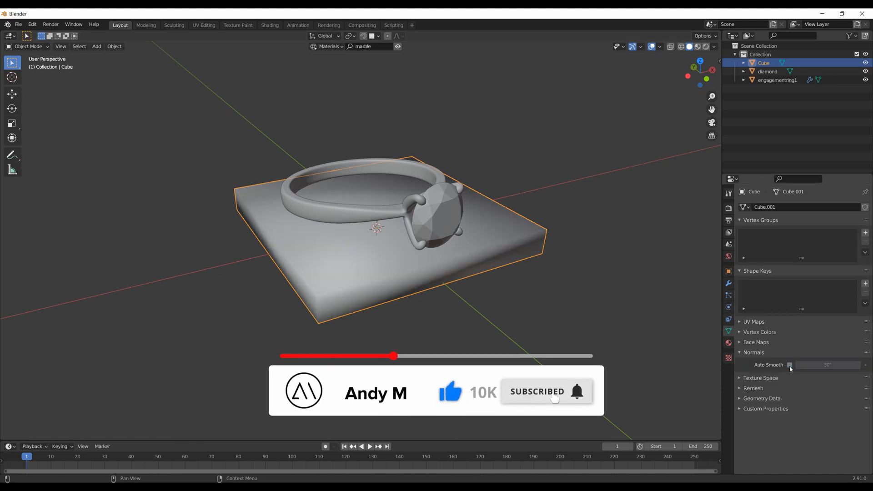
# Enable Auto Smooth on the slab and add a Bevel modifier with 3 segments and a tiny amount.
pyautogui.click(790, 365)
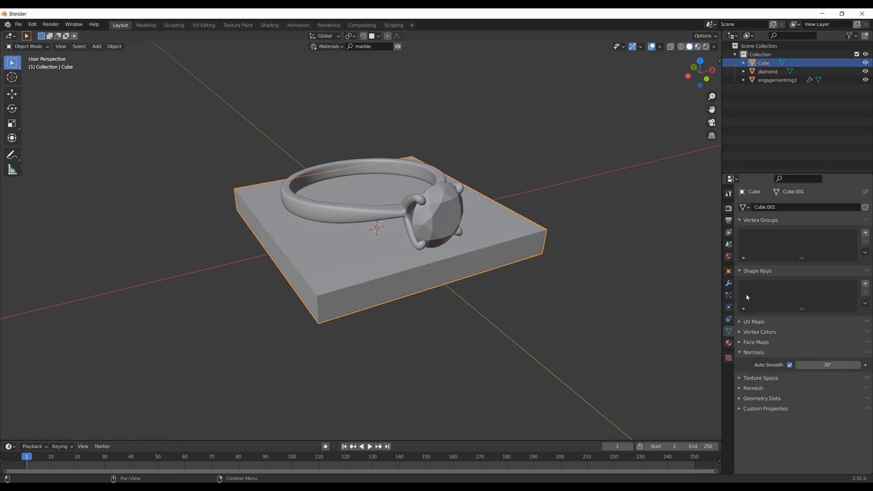
pyautogui.click(755, 206)
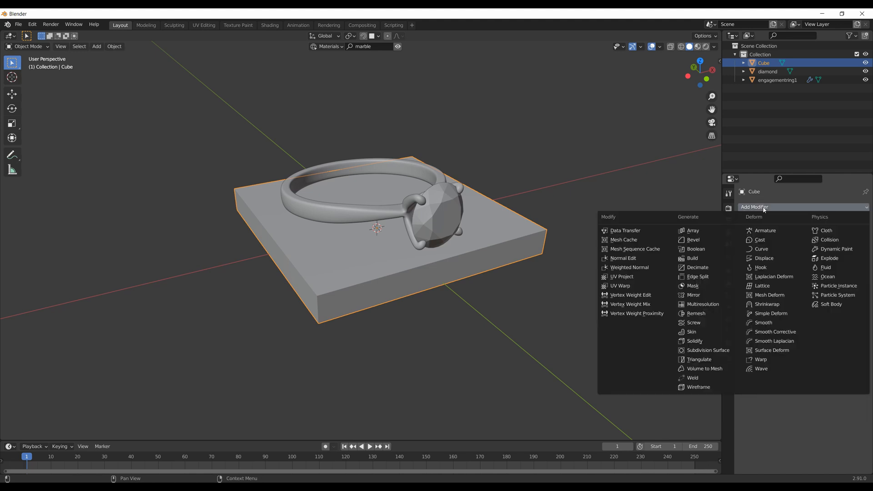
pyautogui.moveTo(696, 270)
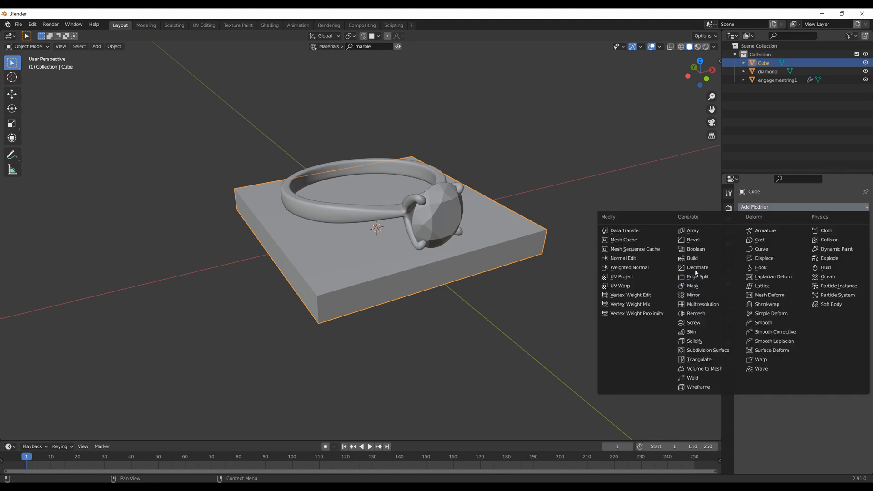
pyautogui.click(693, 240)
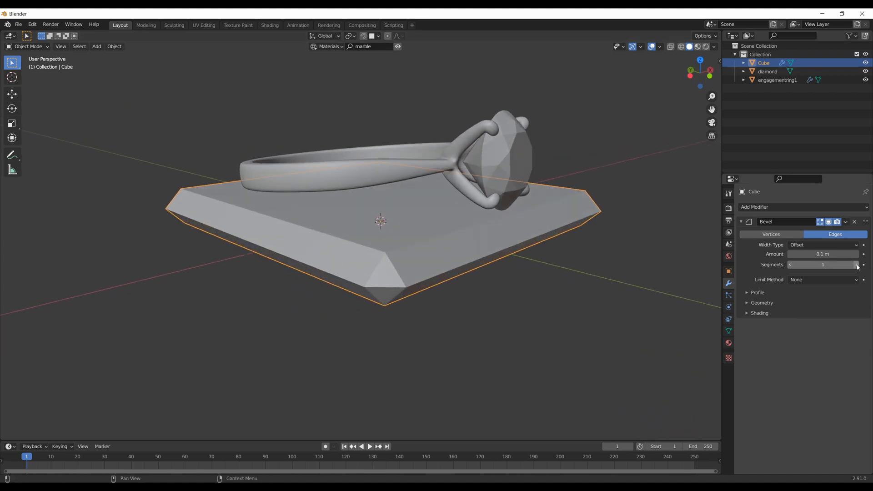
pyautogui.click(855, 265)
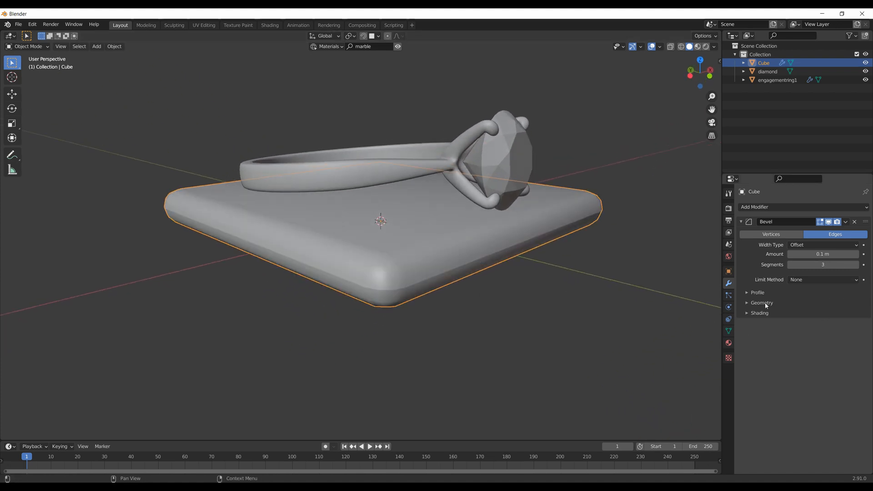
pyautogui.click(823, 254)
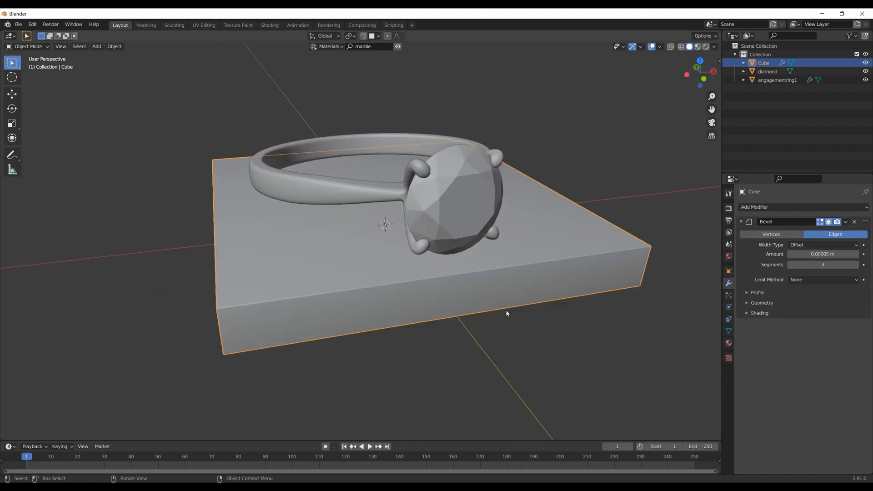
pyautogui.scroll(-3)
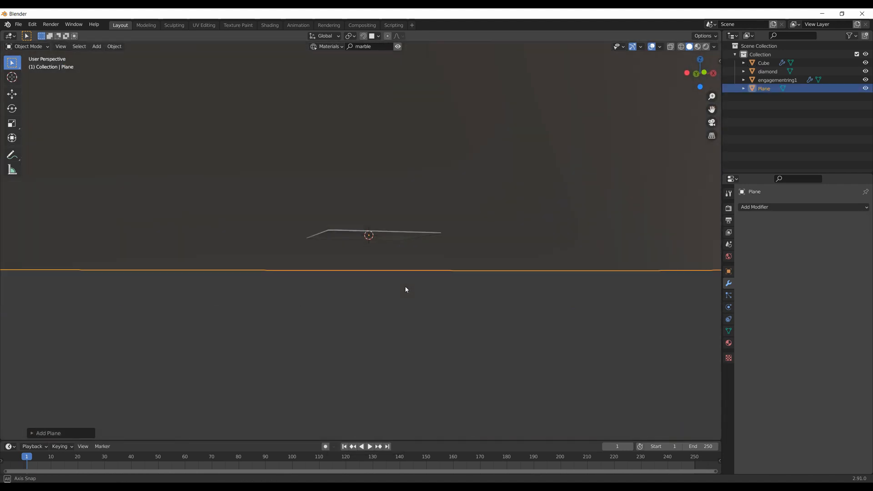
# Position the new plane vertically and apply a BlenderKit 'marble' material to the slab.
pyautogui.press('g')
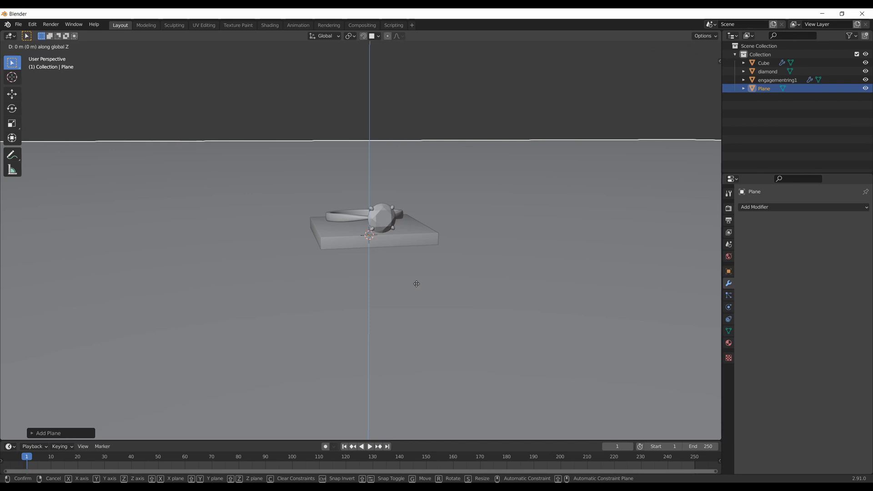
pyautogui.moveTo(404, 291)
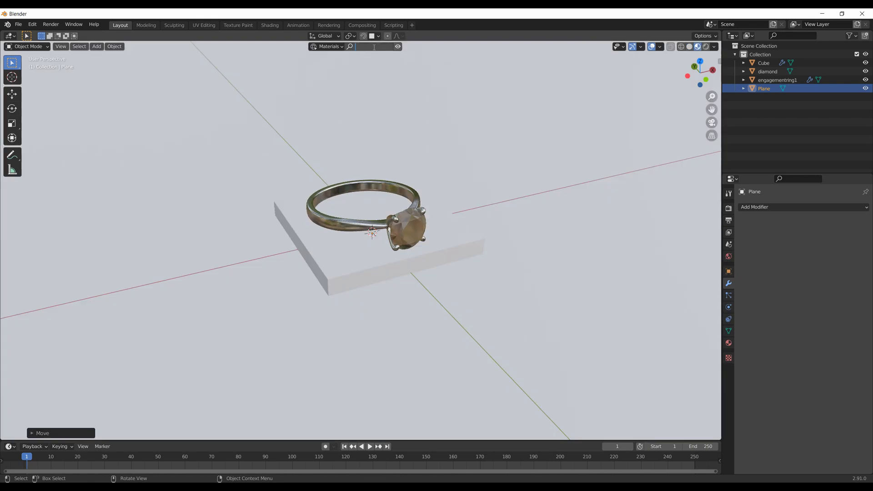
pyautogui.write('marble')
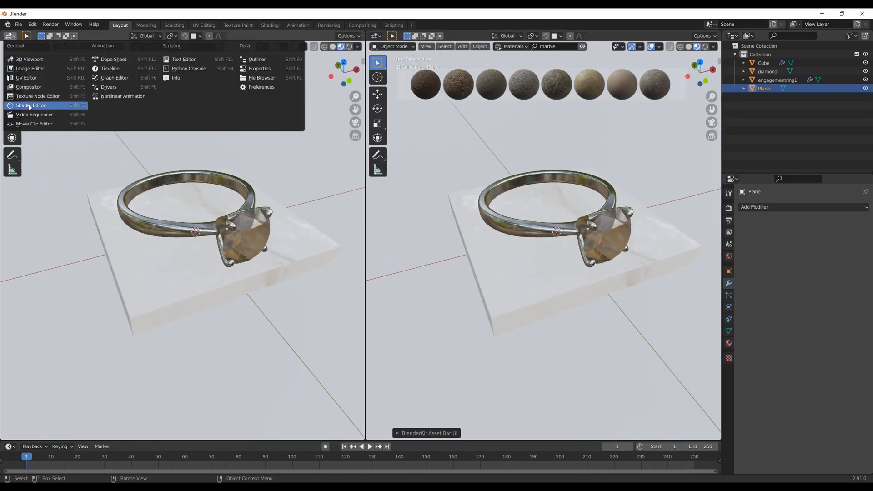
# In the Shader Editor set the marble Image Texture projection to Box with Blend about 0.82.
pyautogui.click(31, 106)
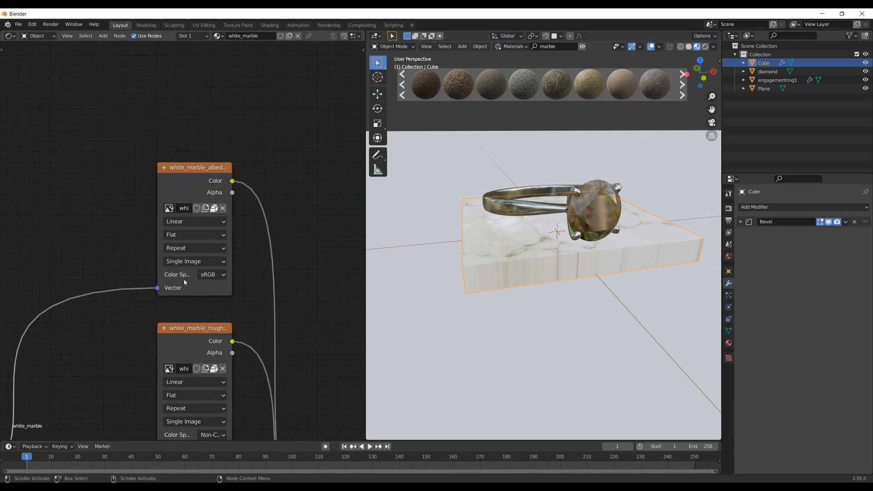
pyautogui.click(195, 235)
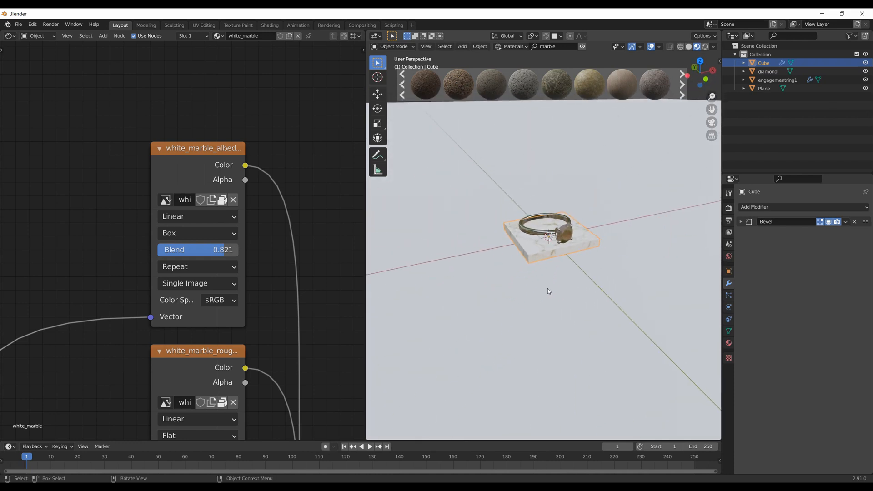
pyautogui.click(765, 89)
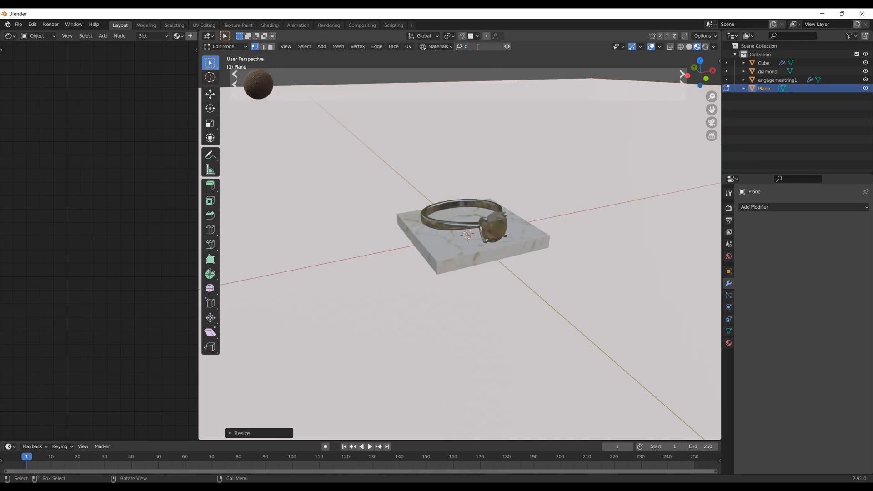
# Apply a BlenderKit 'concrete' material to the enlarged floor plane.
pyautogui.write('concrete')
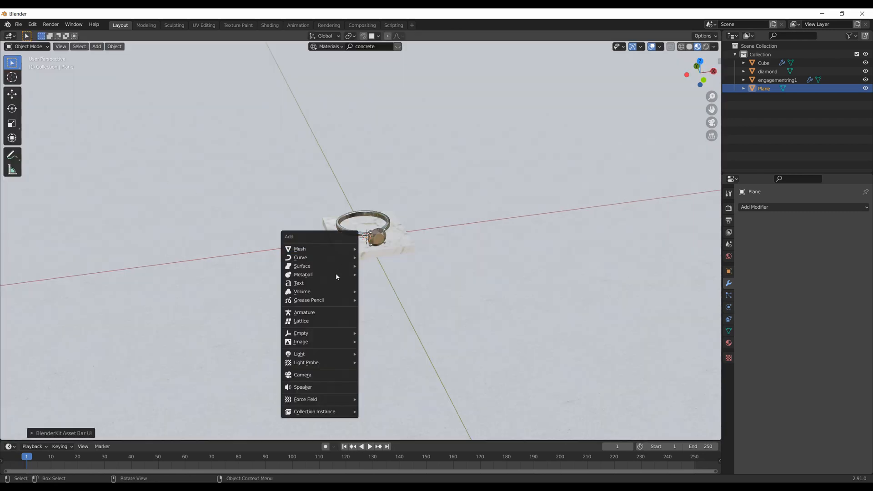
# Add a camera, adjust its Clip Start and align it to the current view.
pyautogui.click(302, 374)
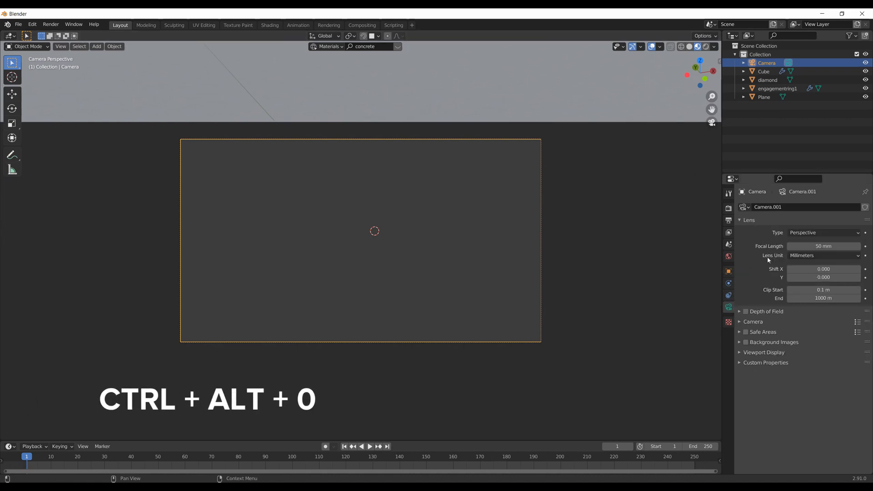
pyautogui.click(824, 289)
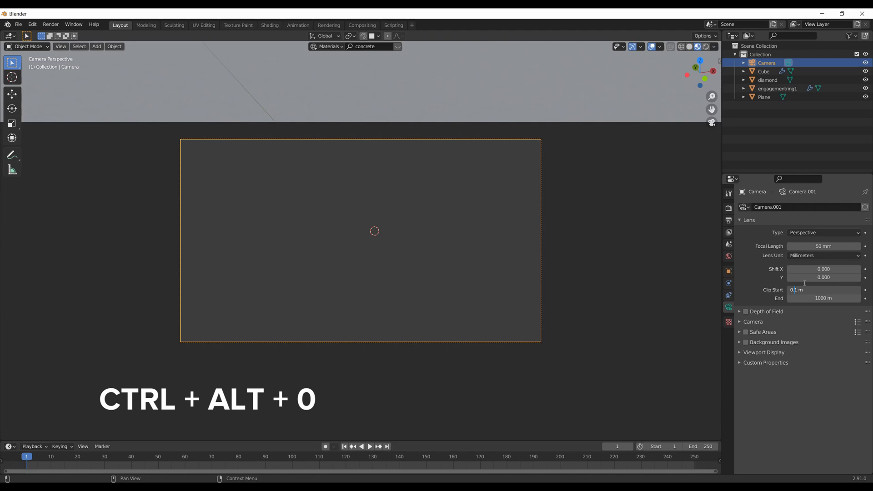
pyautogui.press('ctrl+alt+0')
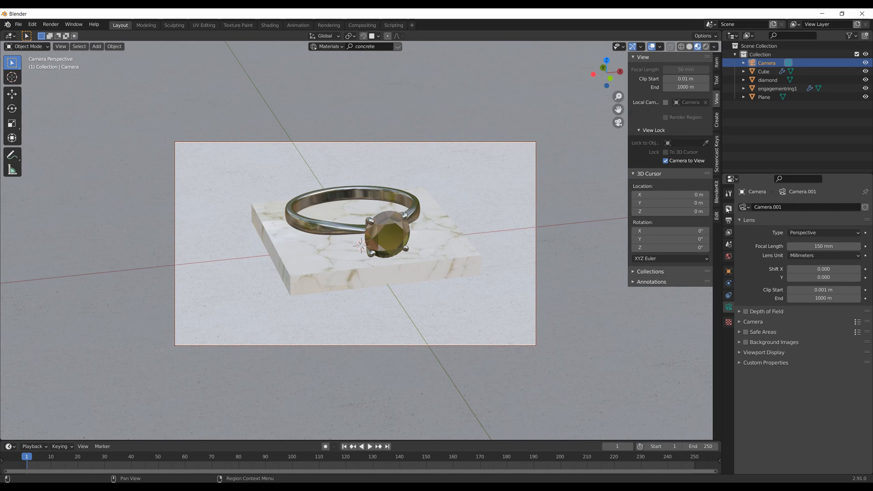
# Set the camera Focal Length to 150 mm to frame the ring on its pedestal.
pyautogui.click(827, 208)
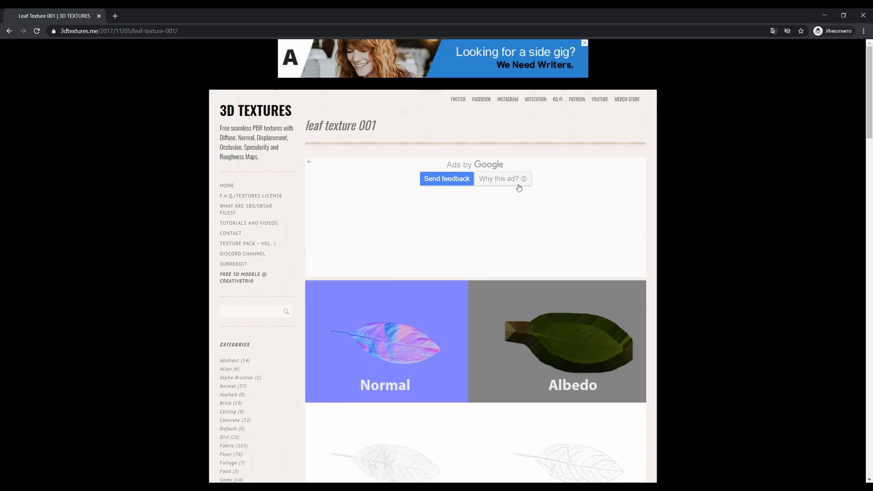
# Reach the MEO Cloud folder of all Leaf Texture 001 maps and start its download.
pyautogui.scroll(-3)
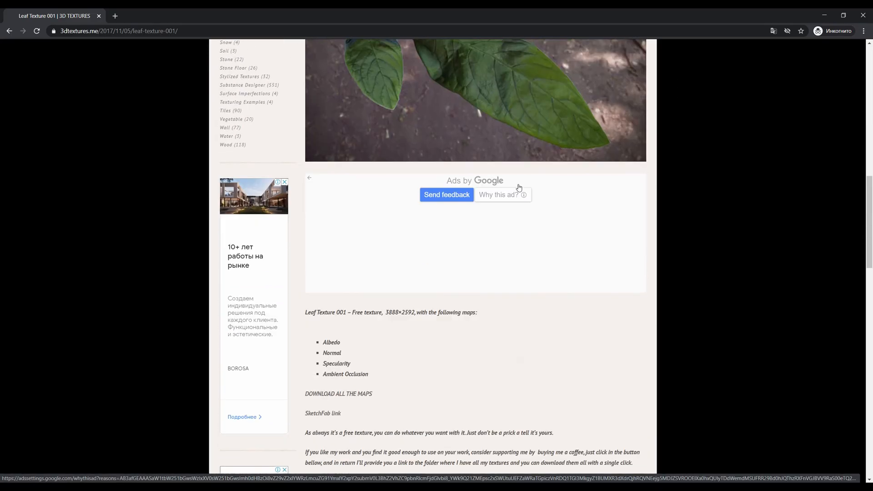
pyautogui.scroll(-3)
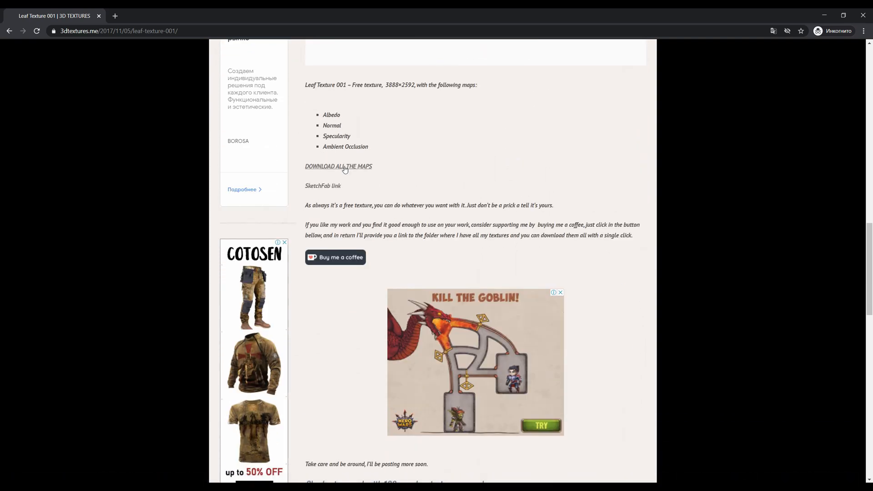
pyautogui.click(339, 166)
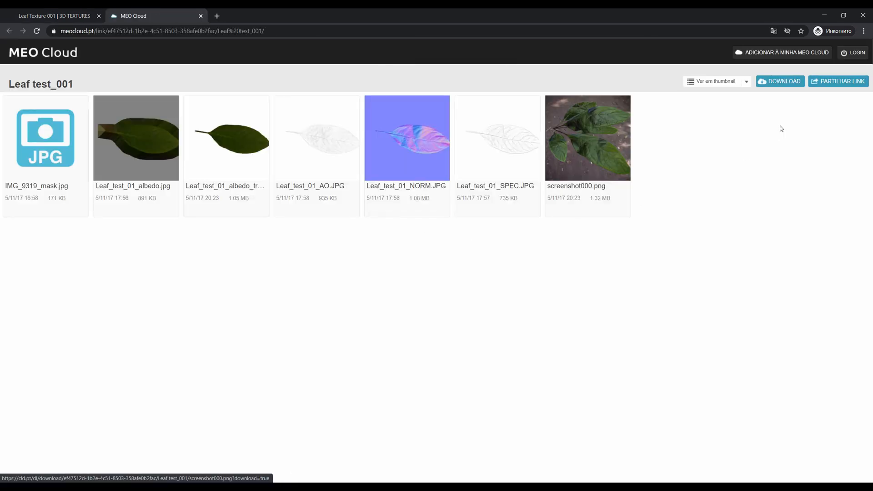
pyautogui.click(780, 81)
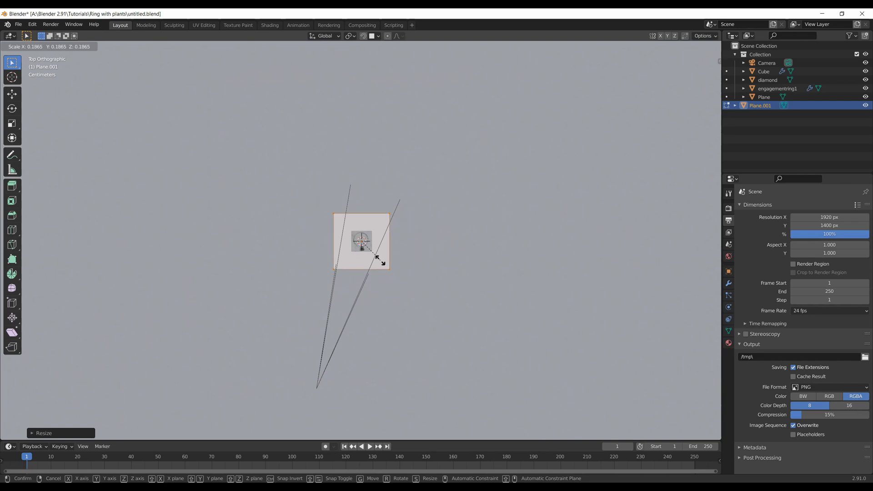
# Move the new small plane into a new collection named Props.
pyautogui.press('Tab')
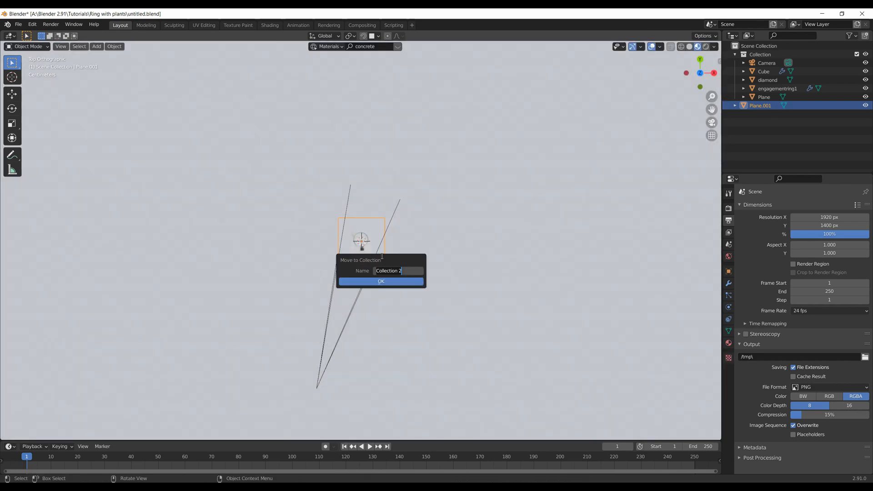
pyautogui.write('Props')
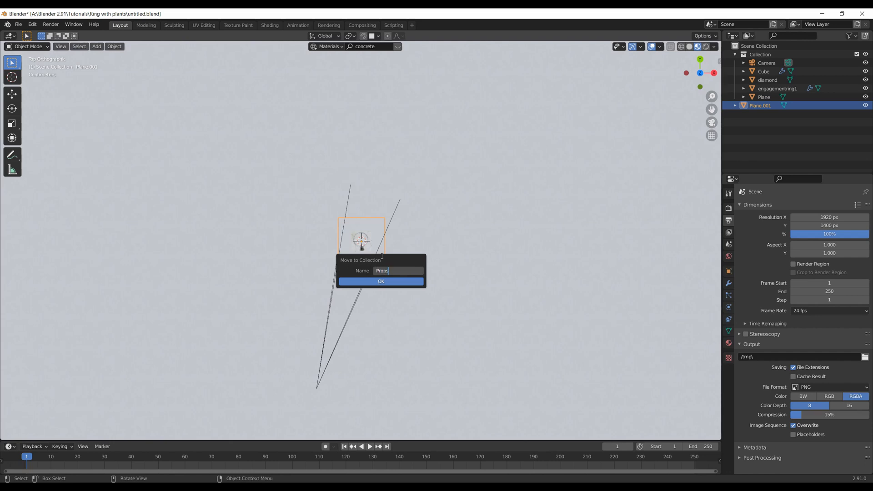
pyautogui.click(381, 281)
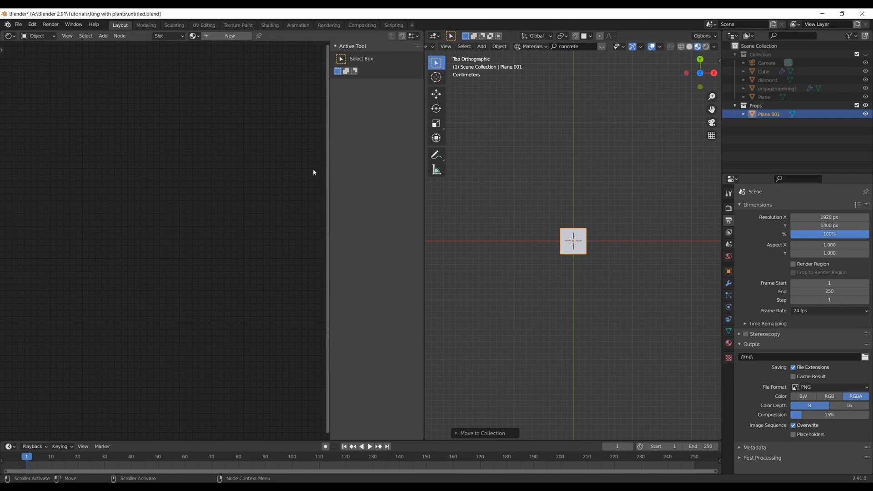
# Create a Leaf material with the leaf albedo as base colour and project UVs from view.
pyautogui.click(230, 36)
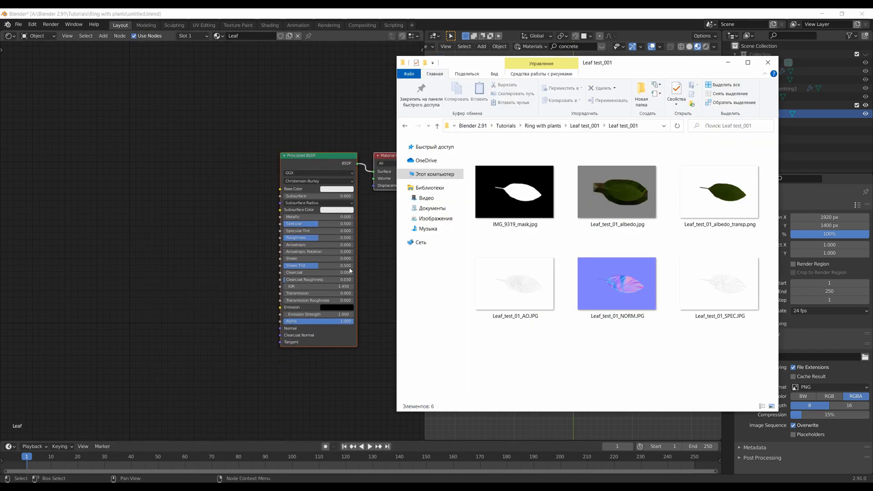
pyautogui.click(617, 192)
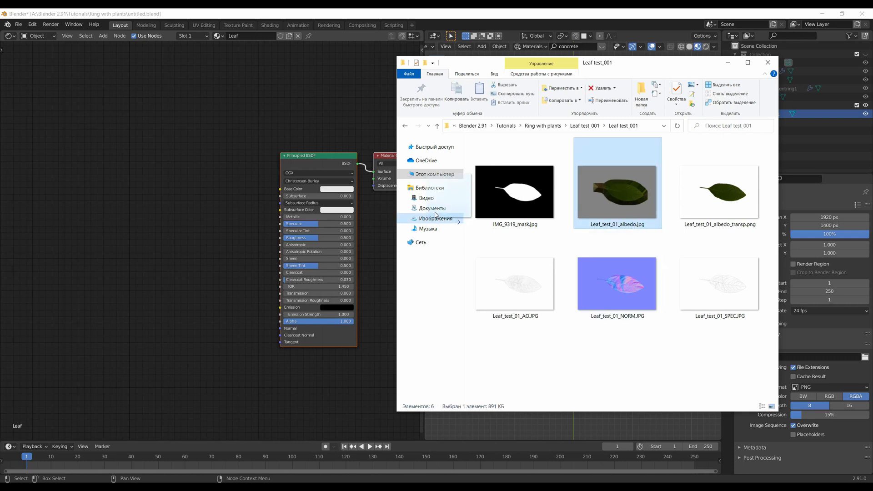
pyautogui.doubleClick(617, 192)
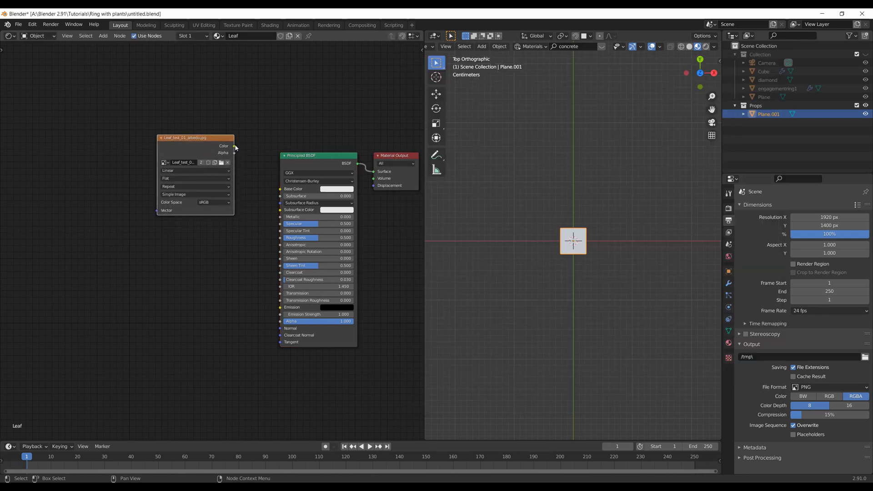
pyautogui.moveTo(234, 145); pyautogui.dragTo(280, 189)
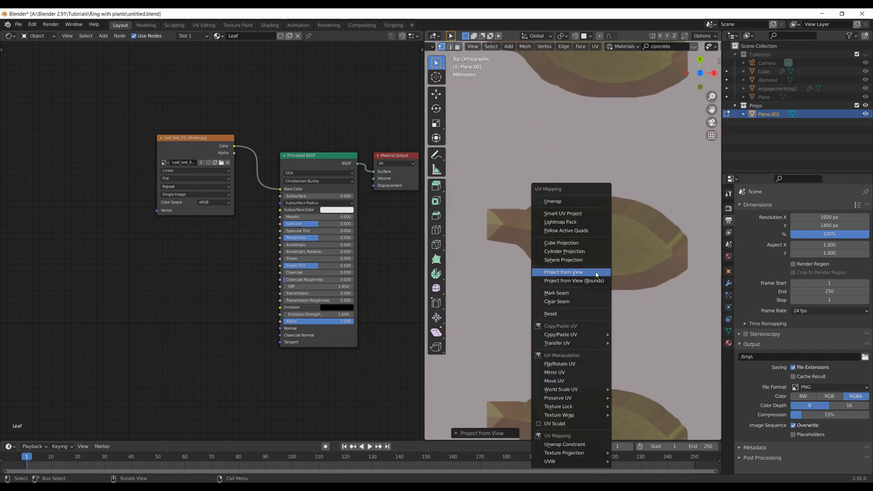
pyautogui.click(563, 272)
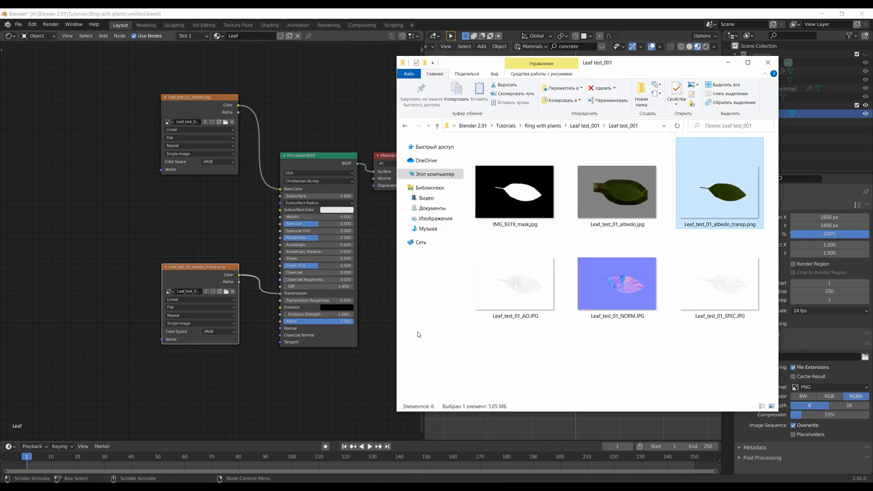
# Add the transparent leaf map as alpha and the normal map into the Leaf material.
pyautogui.click(617, 283)
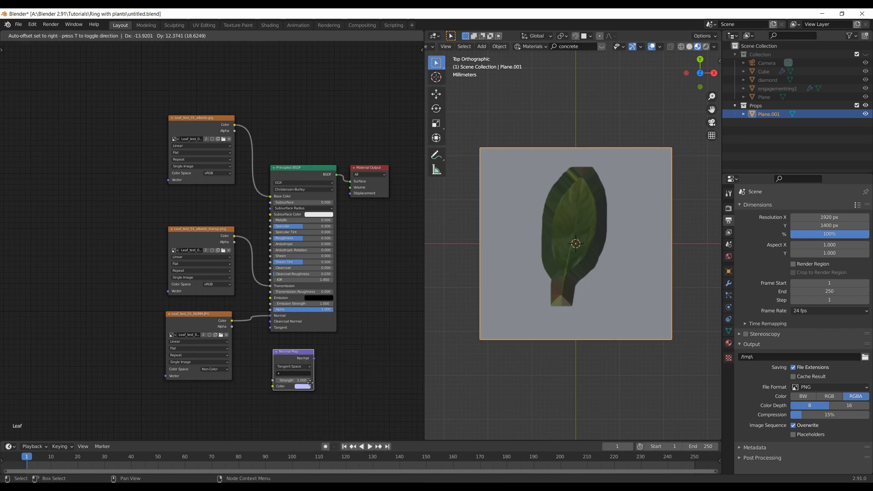
pyautogui.click(210, 369)
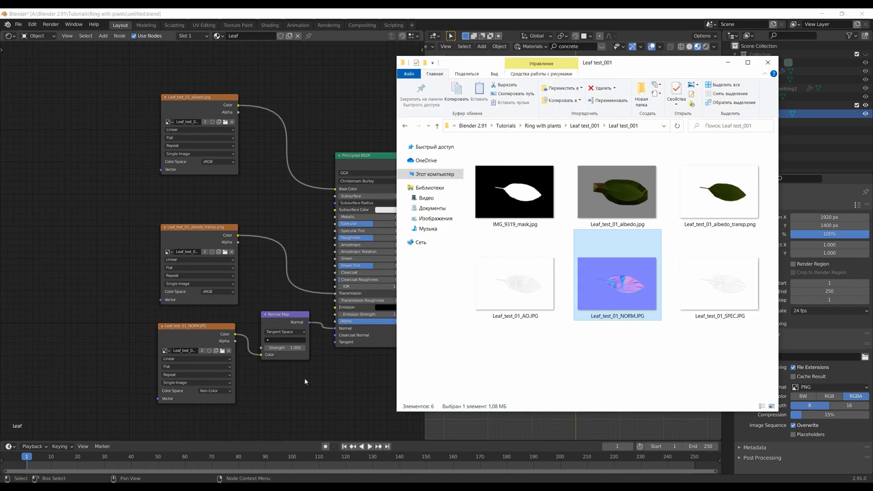
pyautogui.click(719, 284)
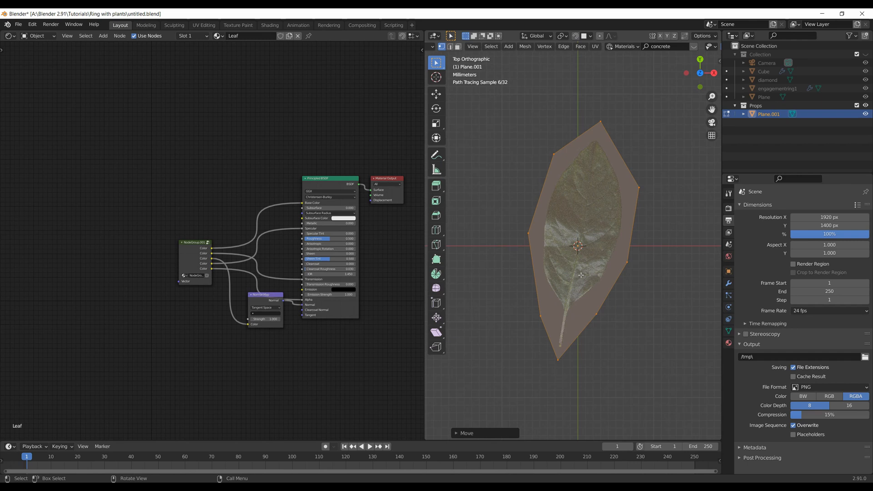
# Trace the leaf edge with the plane's vertices, bend the mesh and place it in the camera shot.
pyautogui.press('k')
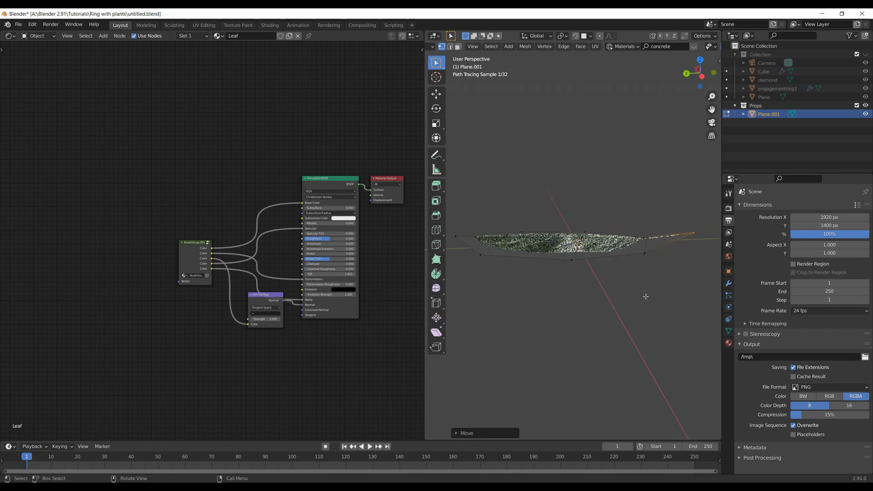
pyautogui.press('g')
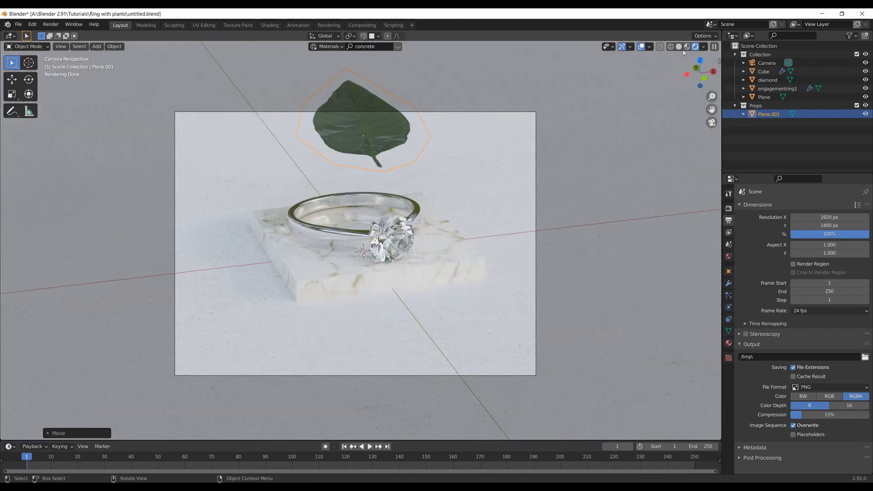
pyautogui.click(687, 47)
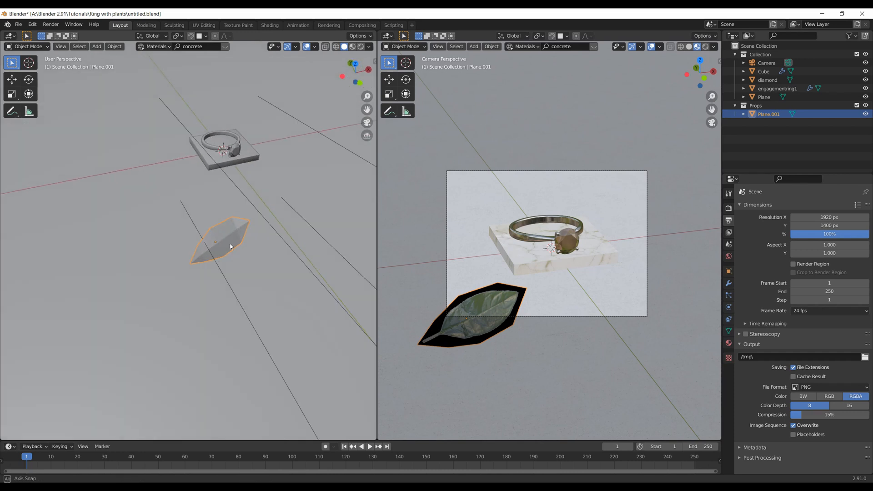
# Enable the camera's depth of field focused on the diamond so the leaf blurs.
pyautogui.click(766, 63)
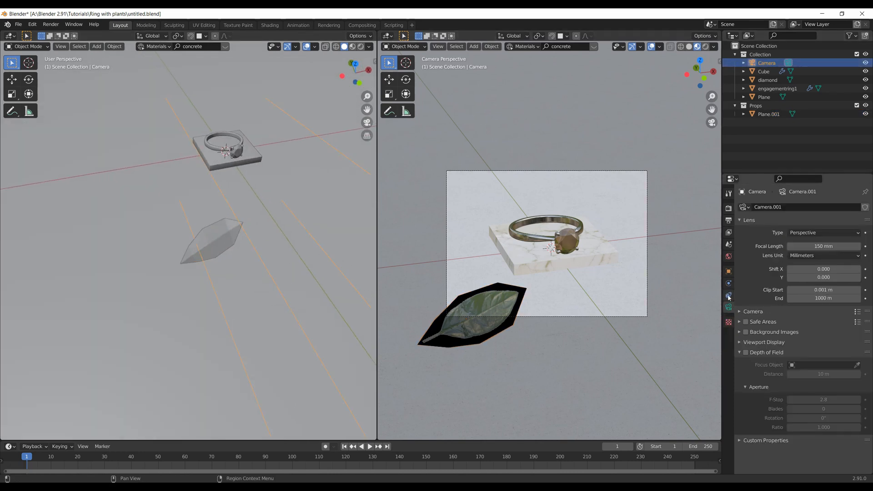
pyautogui.click(740, 352)
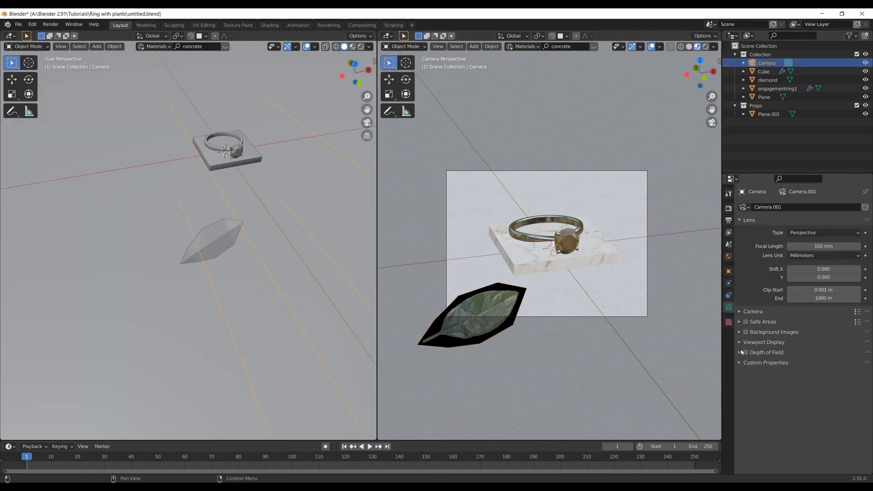
pyautogui.click(746, 352)
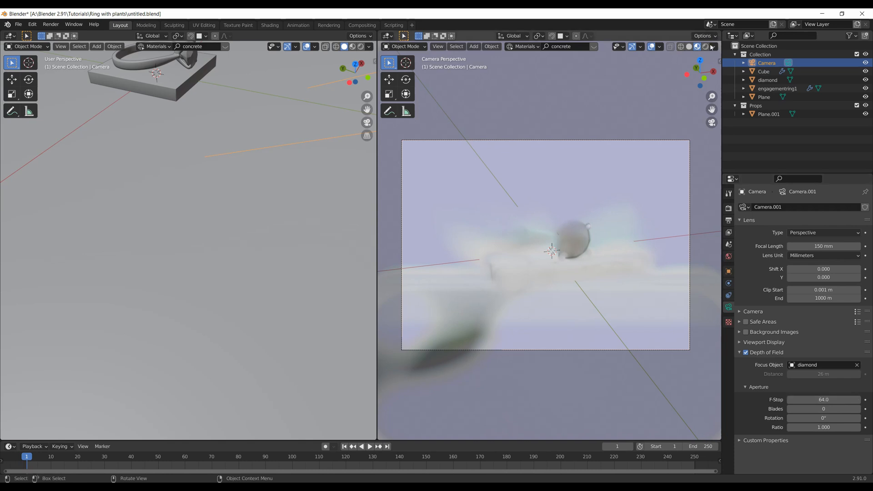
pyautogui.click(698, 46)
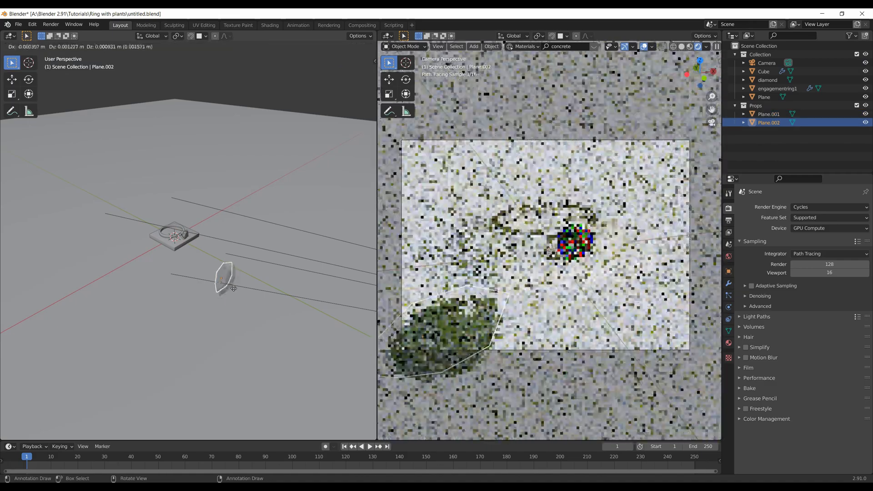
# Make linked copies of the leaf plane and rotate them into place around the ring.
pyautogui.press('alt+d')
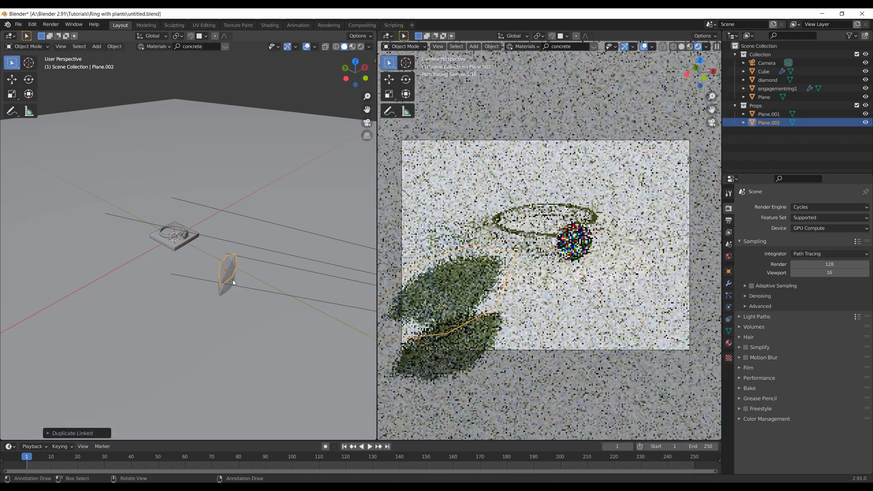
pyautogui.press('alt+d')
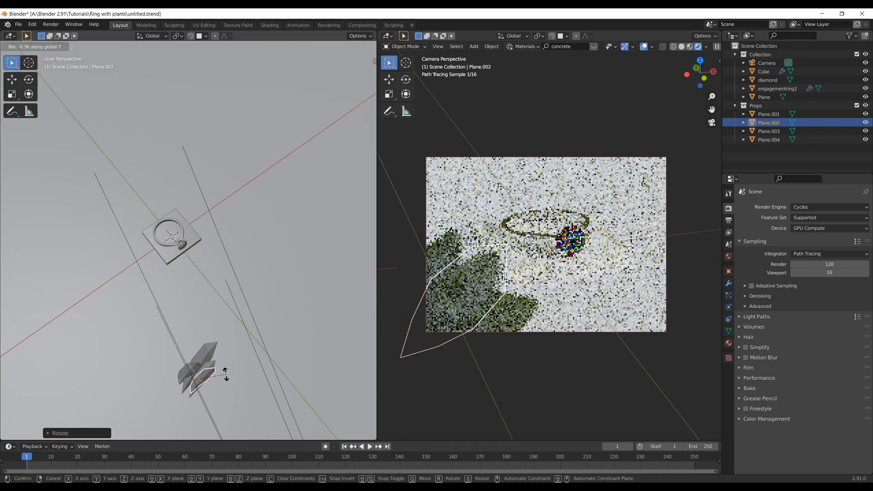
pyautogui.press('shift+d')
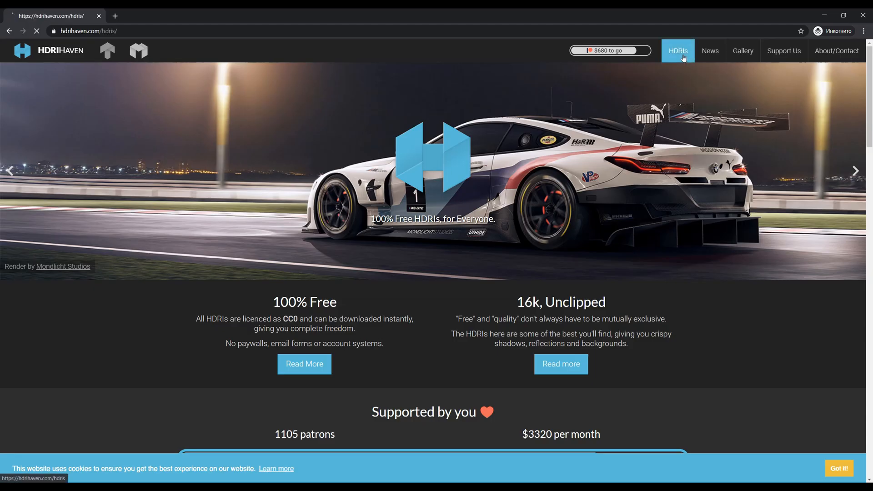
# Browse HDRI Haven's HDRIs and download the 8k Venice Sunset HDRI.
pyautogui.click(679, 51)
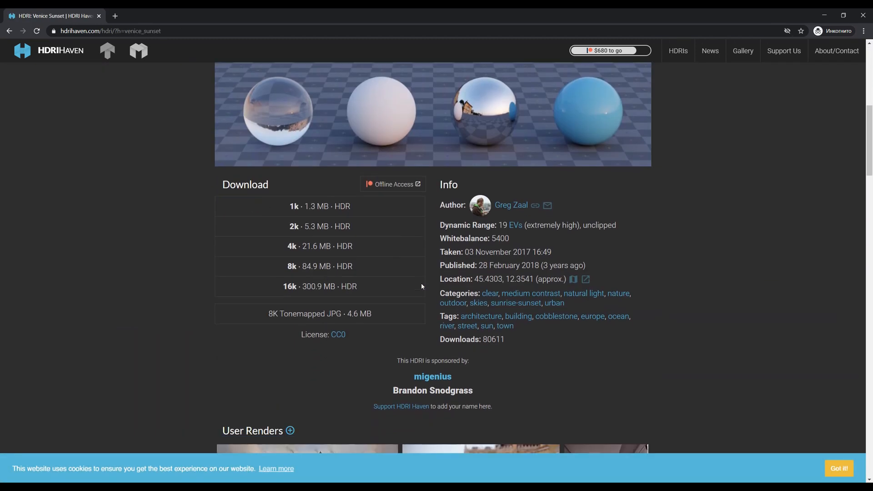
pyautogui.click(319, 243)
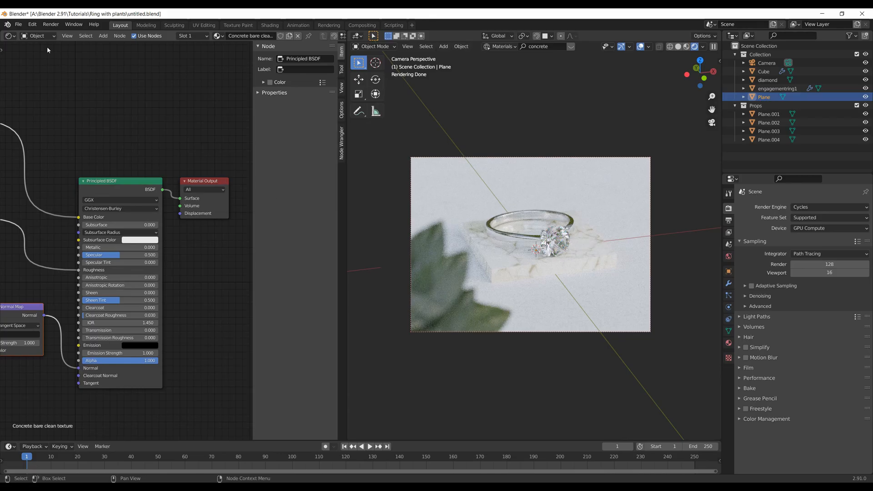
# Light the world with venice_sunset_8k.hdr through an Environment Texture node.
pyautogui.click(37, 35)
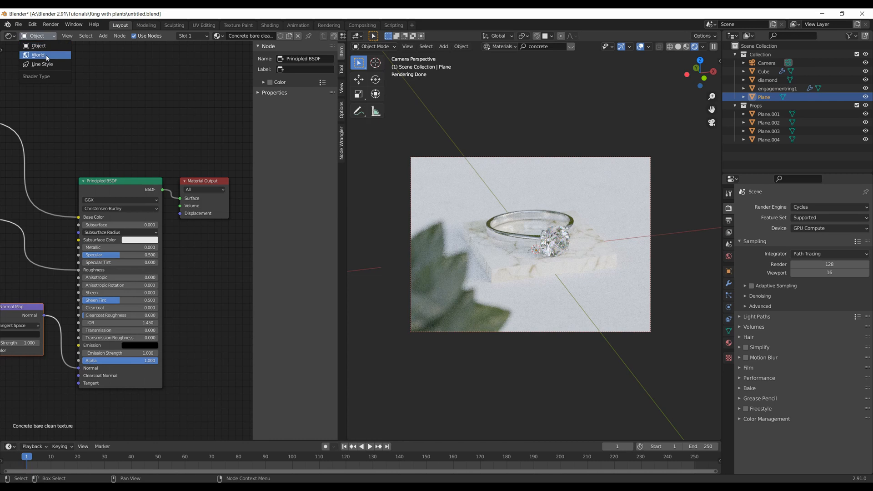
pyautogui.click(39, 54)
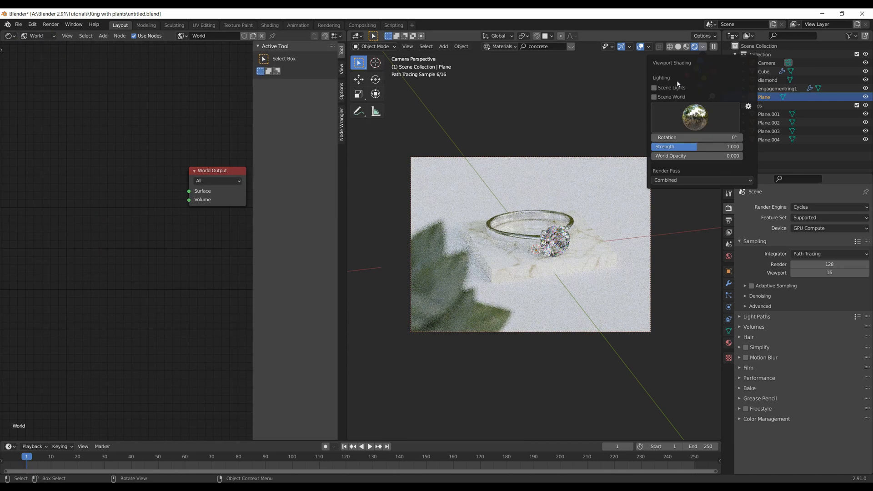
pyautogui.click(654, 96)
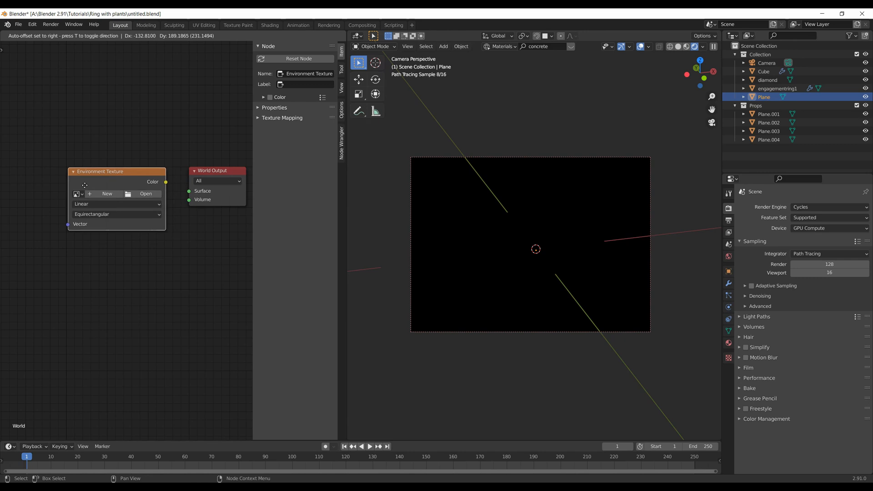
pyautogui.click(145, 193)
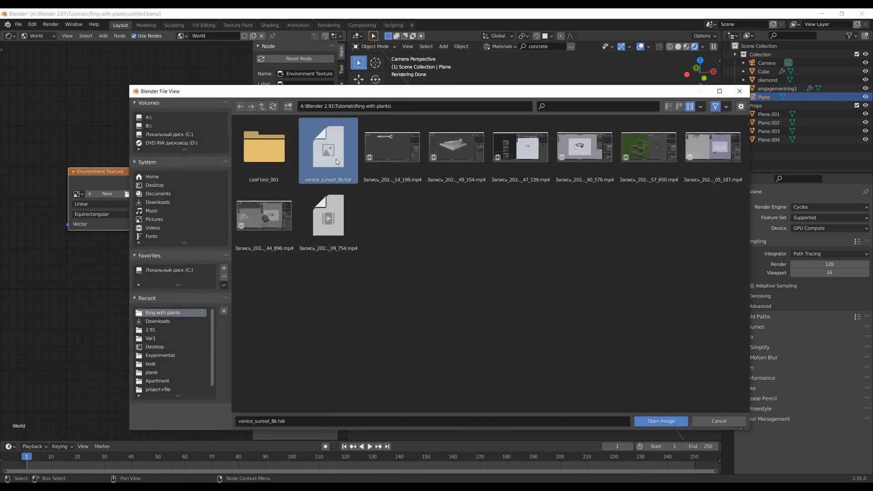
pyautogui.moveTo(333, 160)
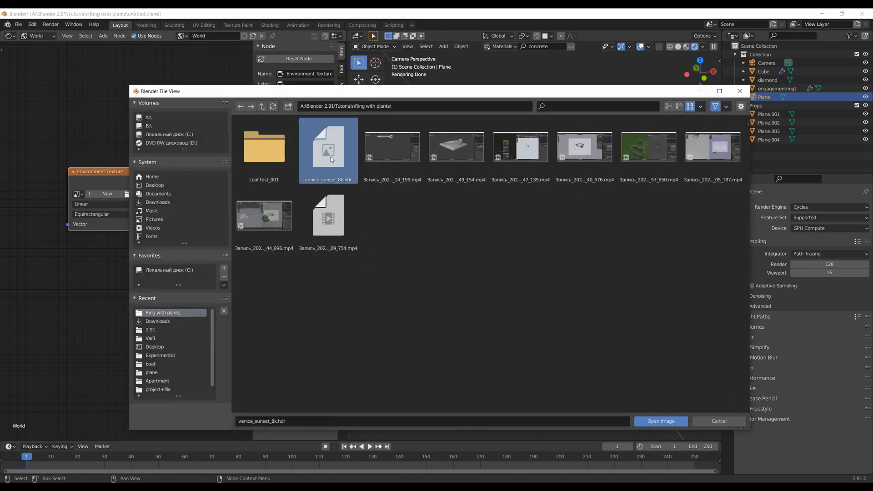
pyautogui.click(661, 421)
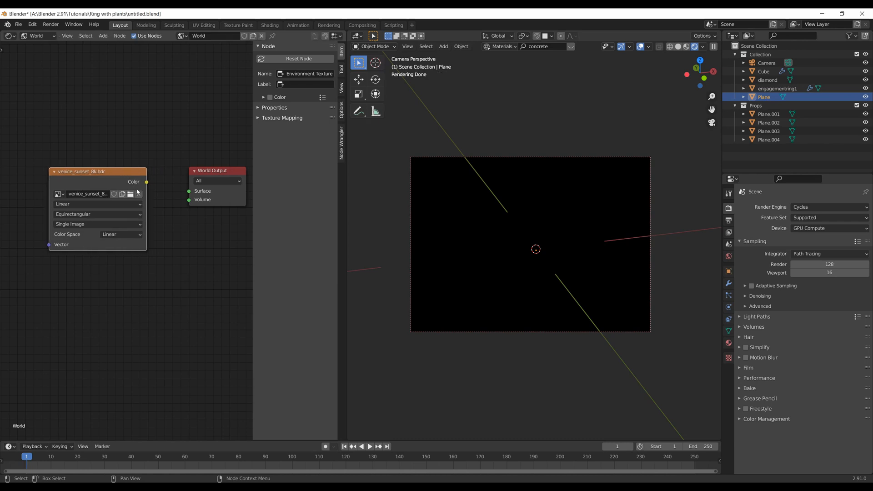
pyautogui.moveTo(97, 172); pyautogui.dragTo(181, 175)
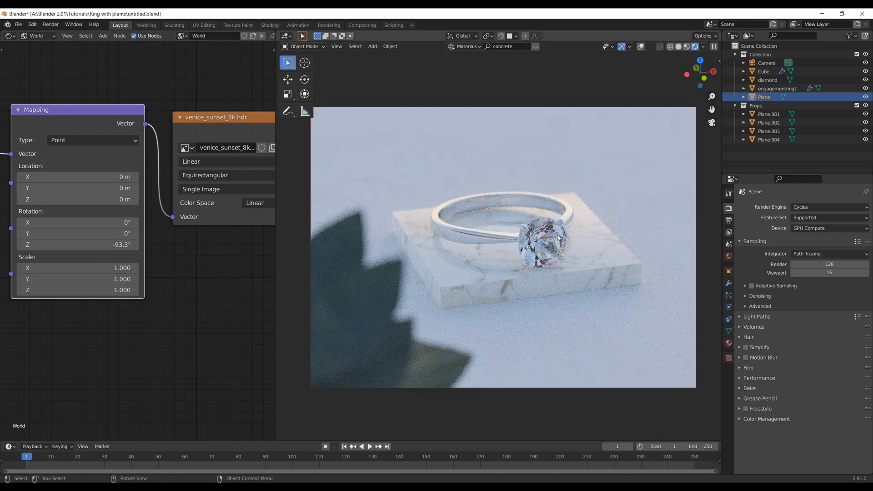
# Set the environment mapping's Z rotation to -150 to change the light direction.
pyautogui.doubleClick(84, 244)
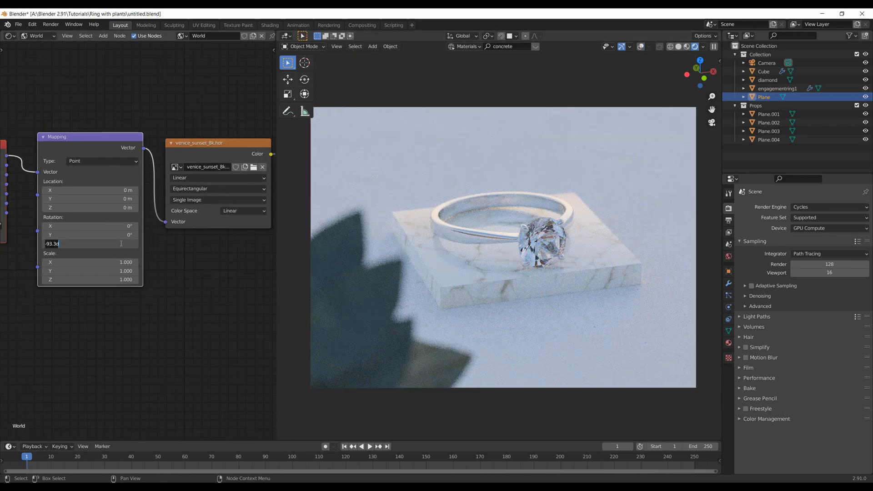
pyautogui.write('-15')
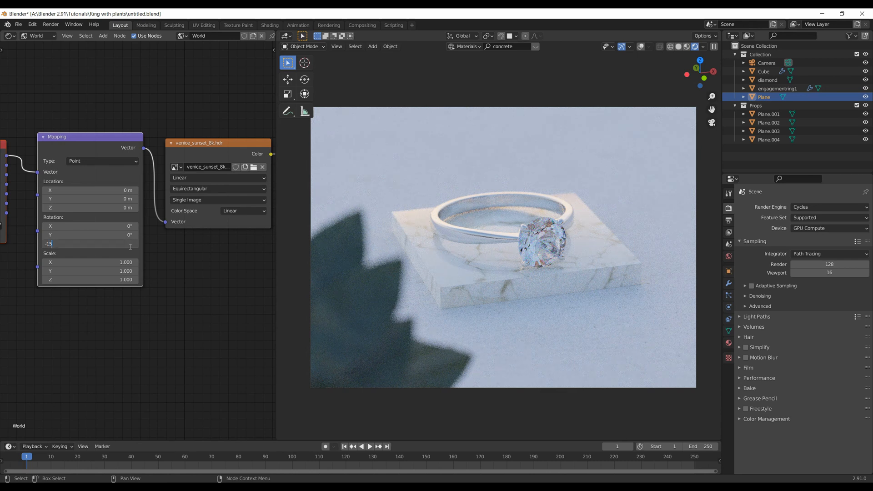
pyautogui.write('-150')
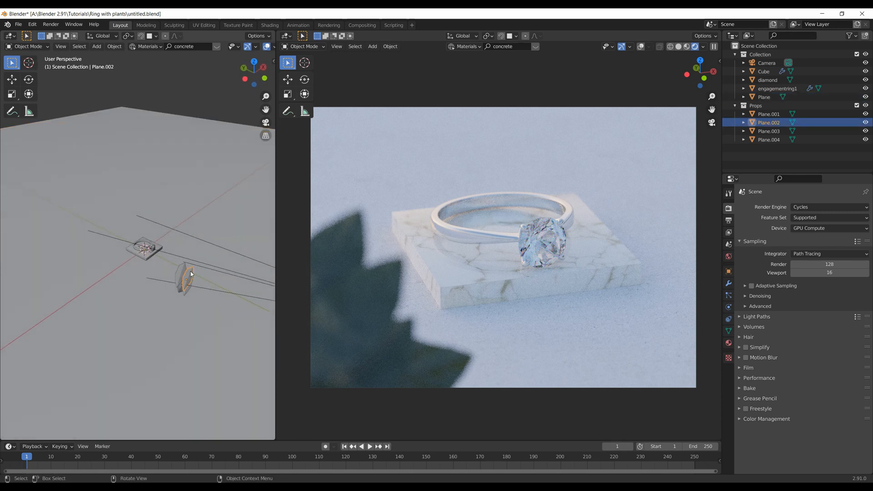
# Duplicate more leaf planes and rotate them into place behind the ring.
pyautogui.press('shift+d')
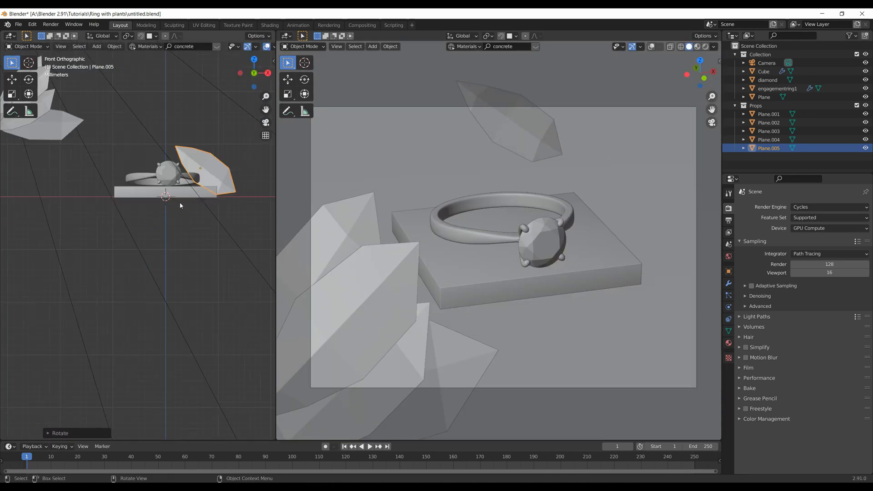
pyautogui.press('g')
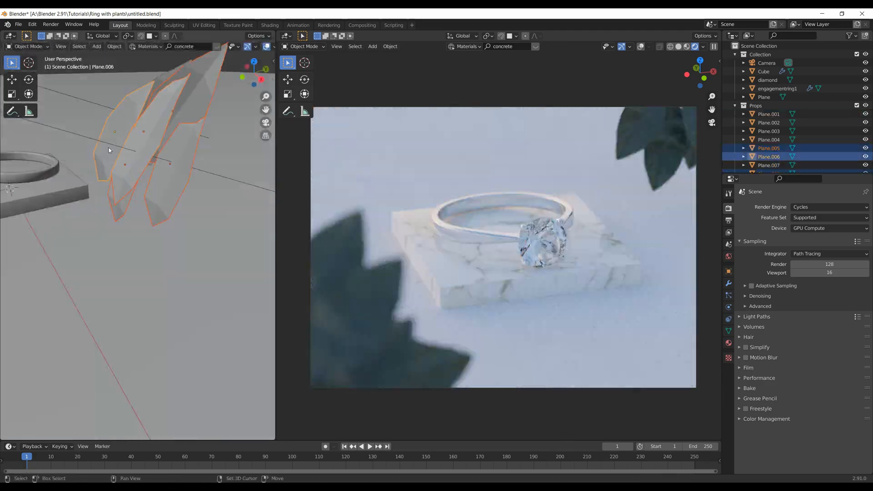
pyautogui.press('r')
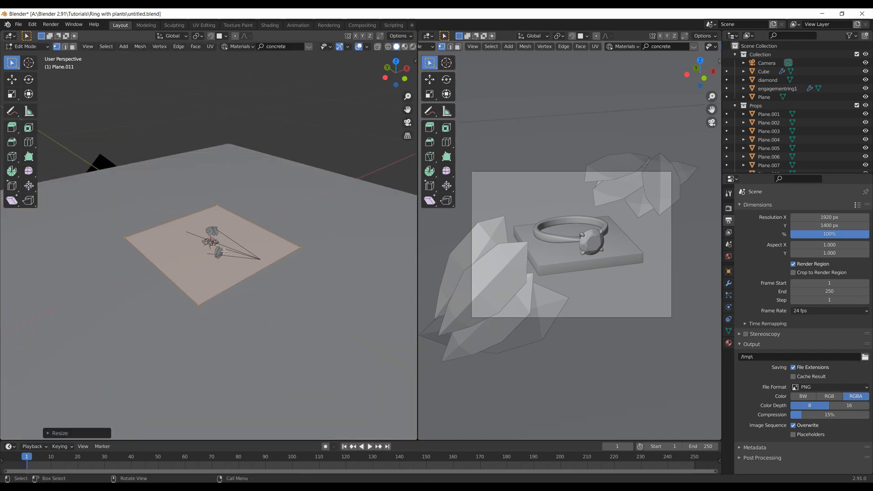
# Finish the long thin reflector plane and give it a new material in the Shader Editor.
pyautogui.press('r')
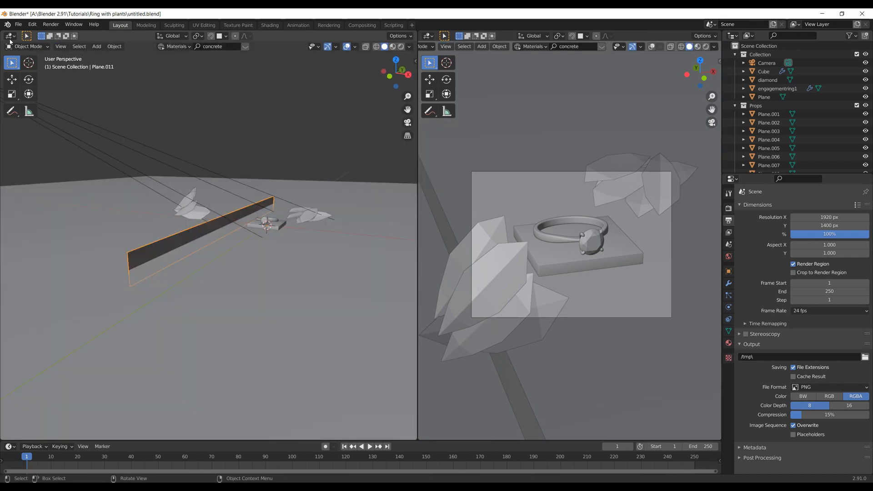
pyautogui.click(9, 36)
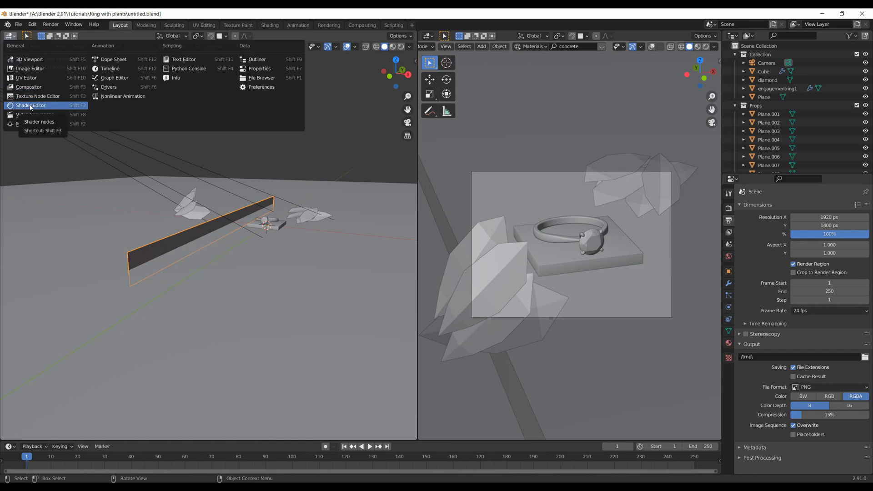
pyautogui.click(31, 105)
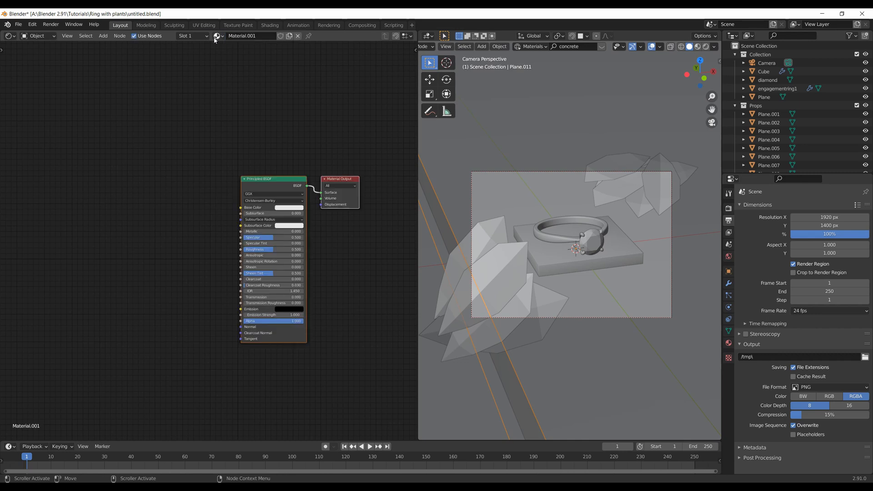
pyautogui.click(286, 207)
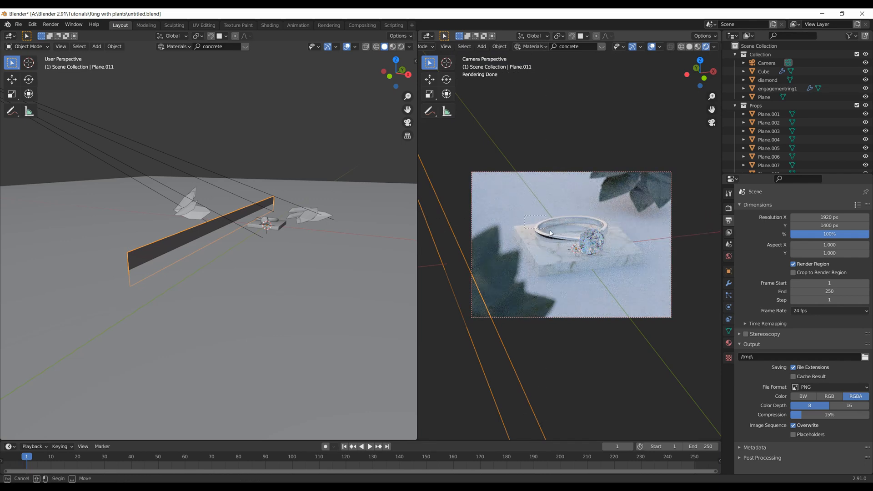
# Duplicate the reflector plane and move the copy into place beside the pedestal.
pyautogui.press('ctrl+b')
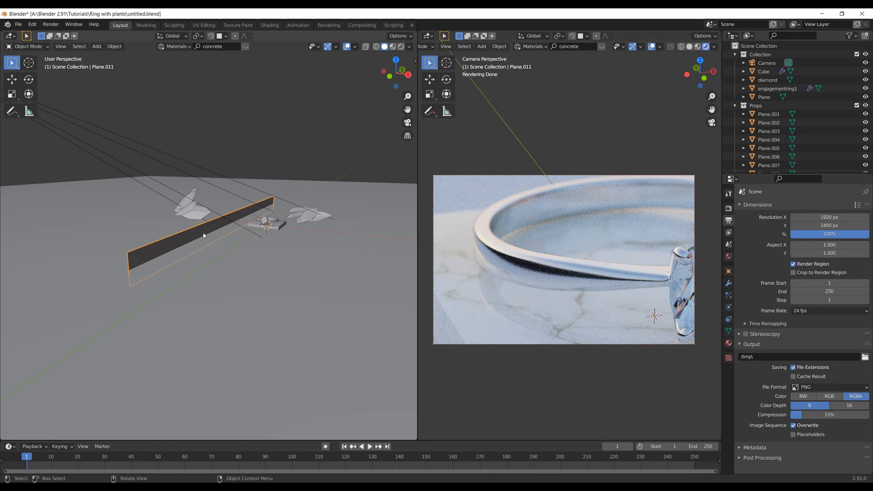
pyautogui.press('g')
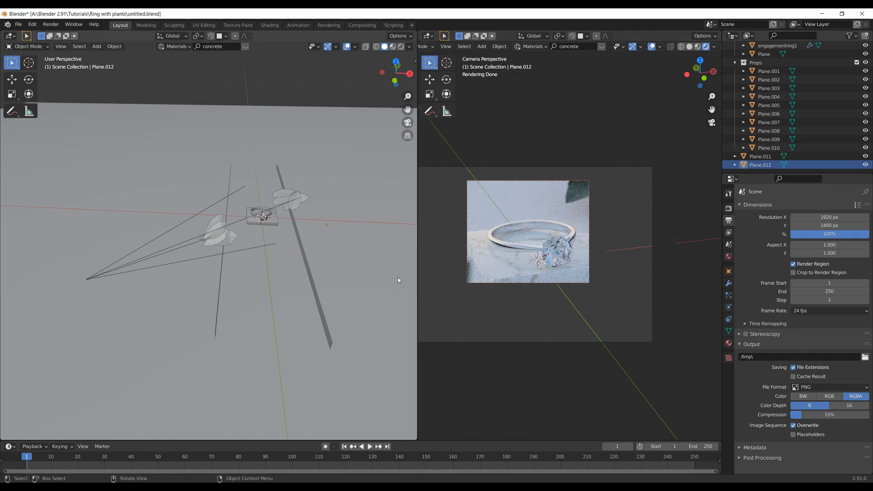
pyautogui.moveTo(278, 263)
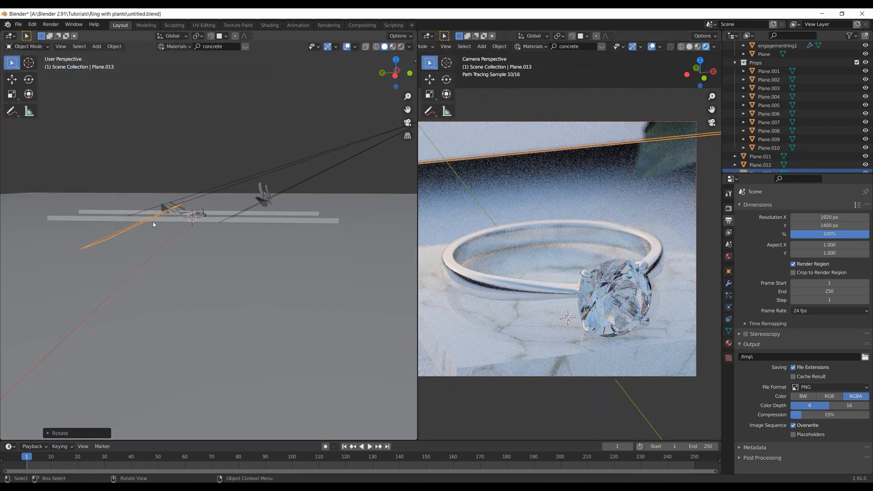
# Position the new plane, then disable Camera and Diffuse ray visibility on the reflector planes.
pyautogui.press('g')
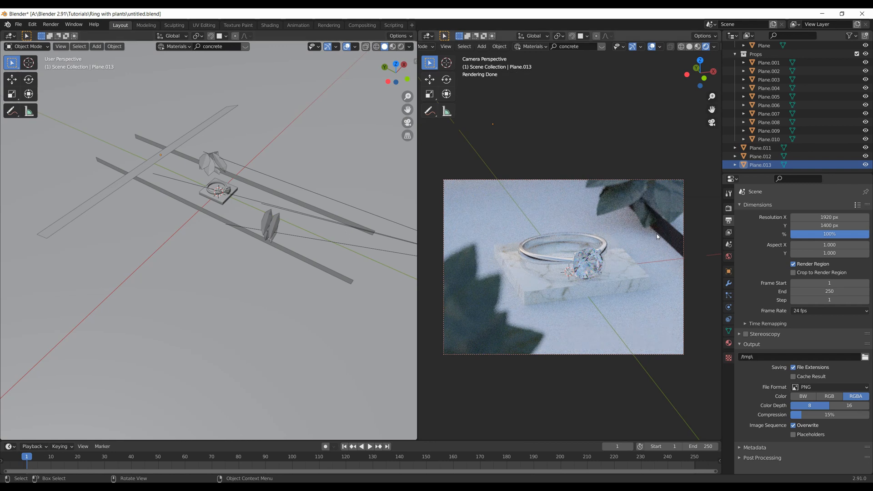
pyautogui.click(761, 157)
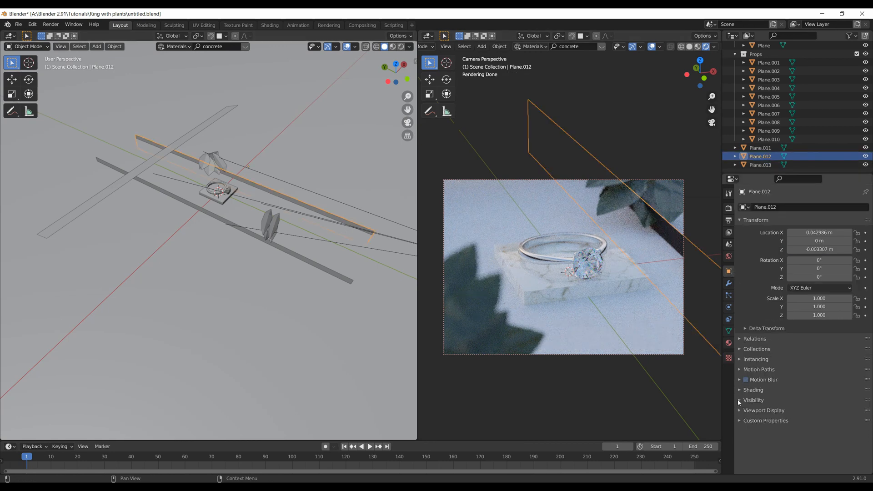
pyautogui.click(753, 400)
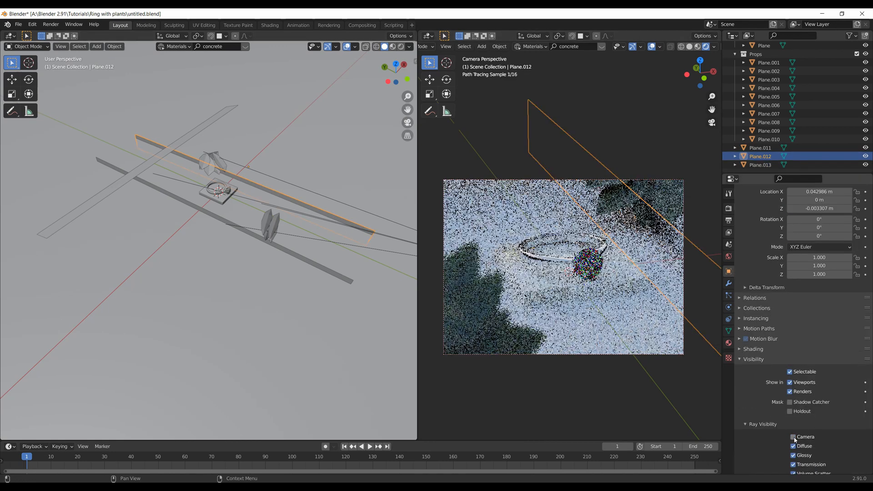
pyautogui.click(793, 437)
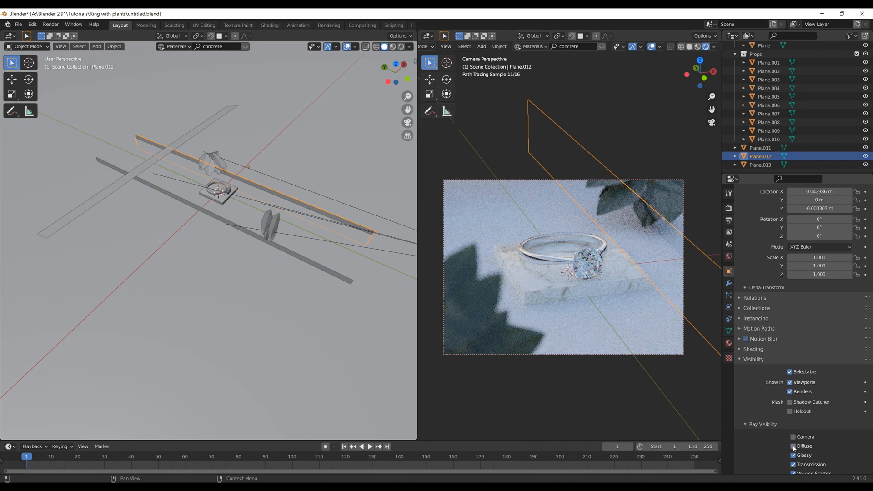
pyautogui.click(760, 165)
pyautogui.write('Mods')
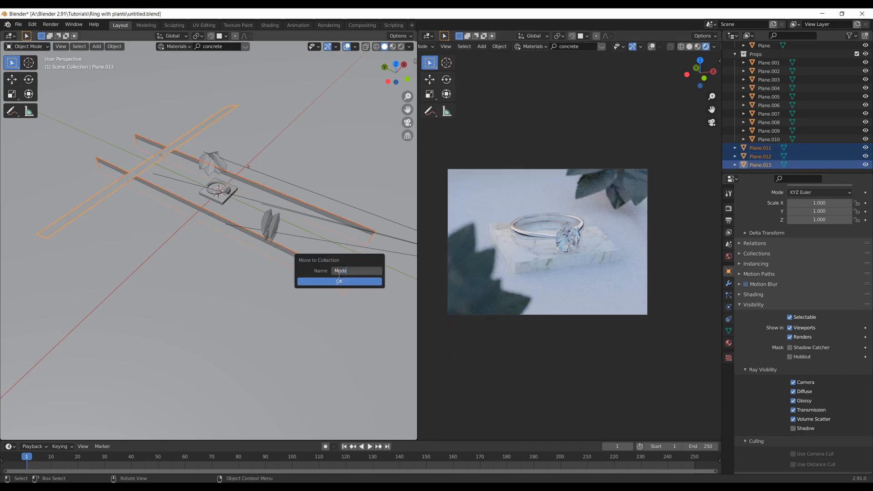
# Create the Mods collection holding the three reflector planes and tidy the Outliner.
pyautogui.click(338, 281)
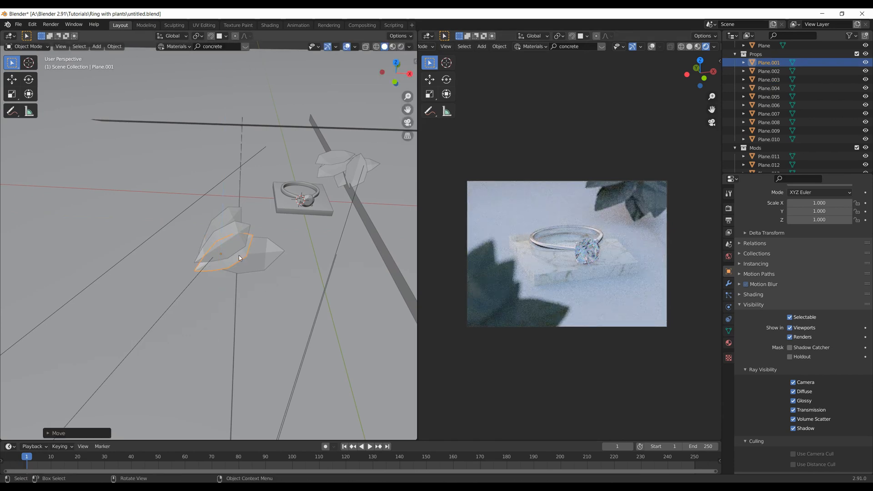
pyautogui.press('g')
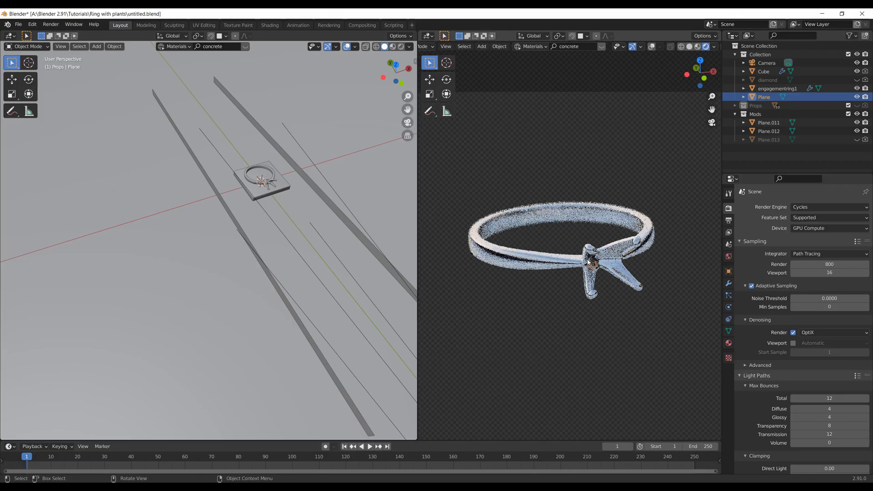
# Collapse Mods, select engagementring1, and re-enable visibility for the diamond and Props collection.
pyautogui.click(735, 113)
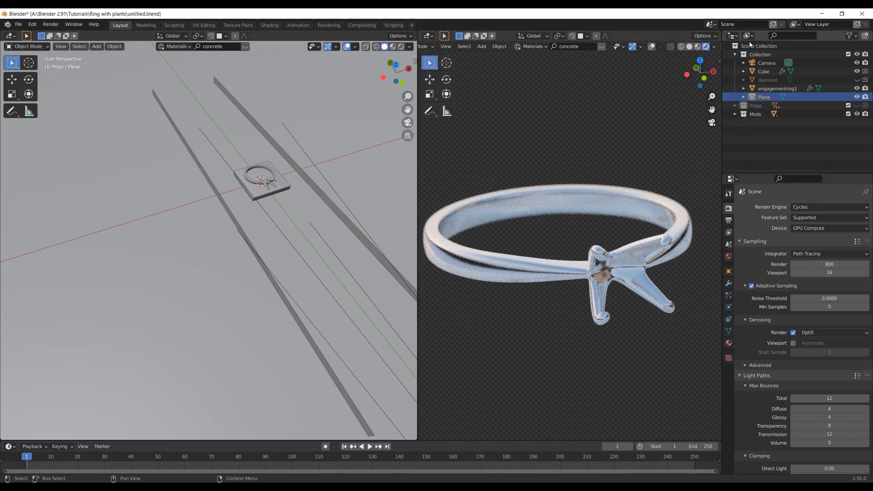
pyautogui.click(854, 36)
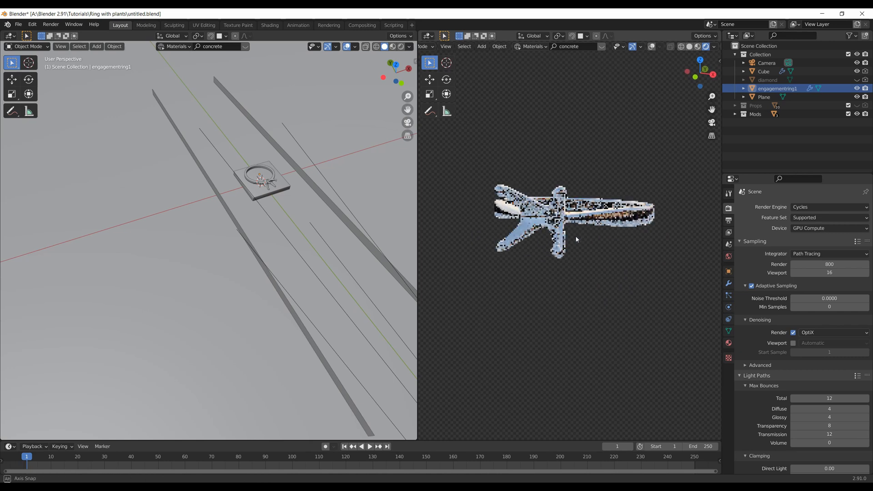
pyautogui.click(866, 80)
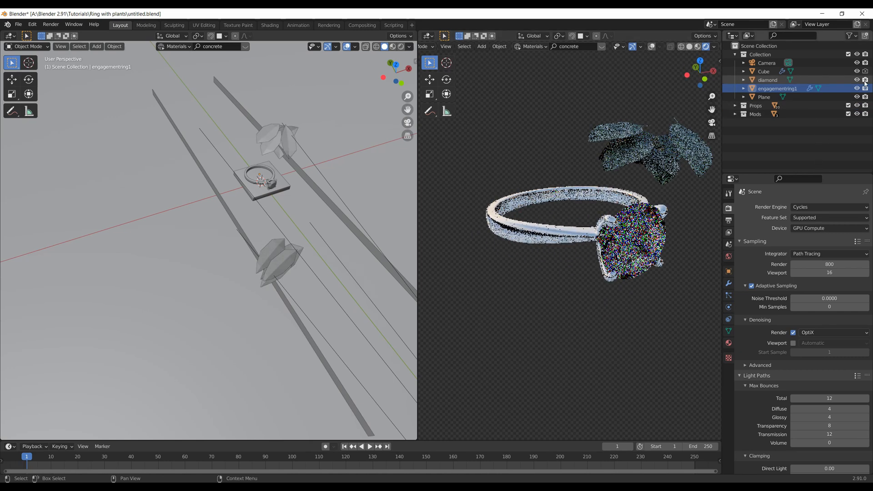
pyautogui.click(763, 71)
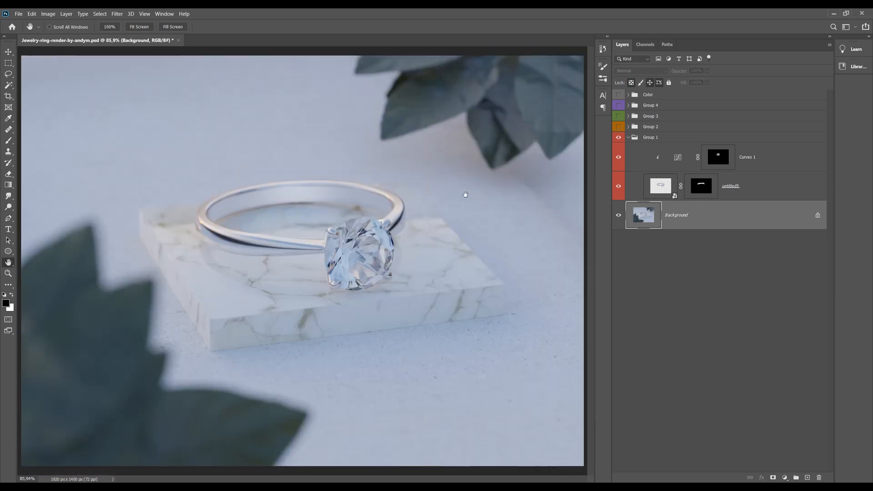
# Inspect Groups 2 and 3, show the untitled3 layer, and turn on Group 4.
pyautogui.click(629, 126)
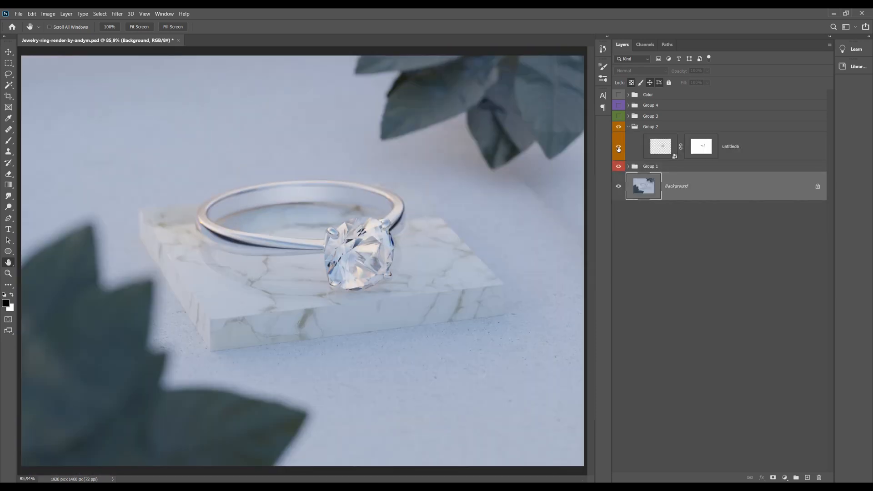
pyautogui.click(629, 127)
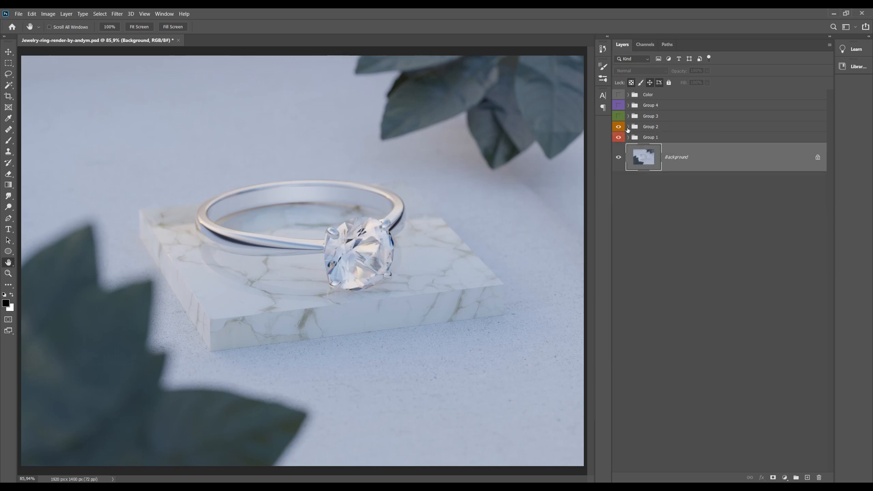
pyautogui.click(628, 115)
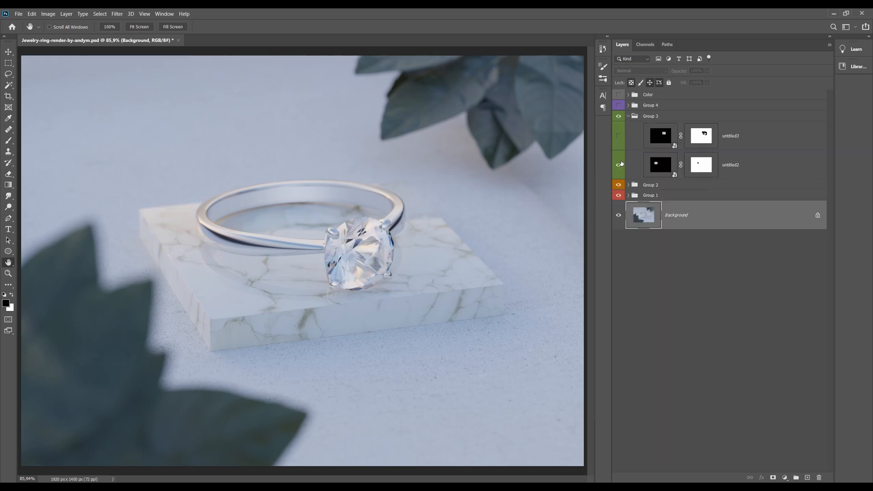
pyautogui.click(618, 136)
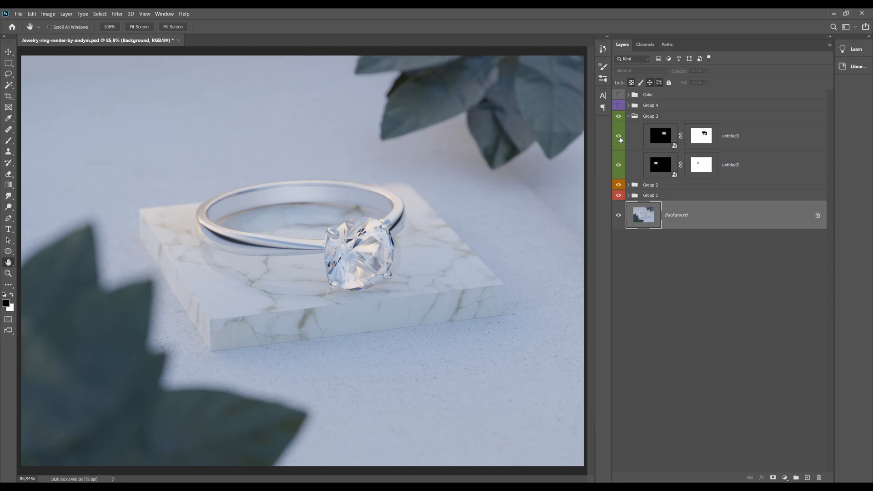
pyautogui.click(629, 115)
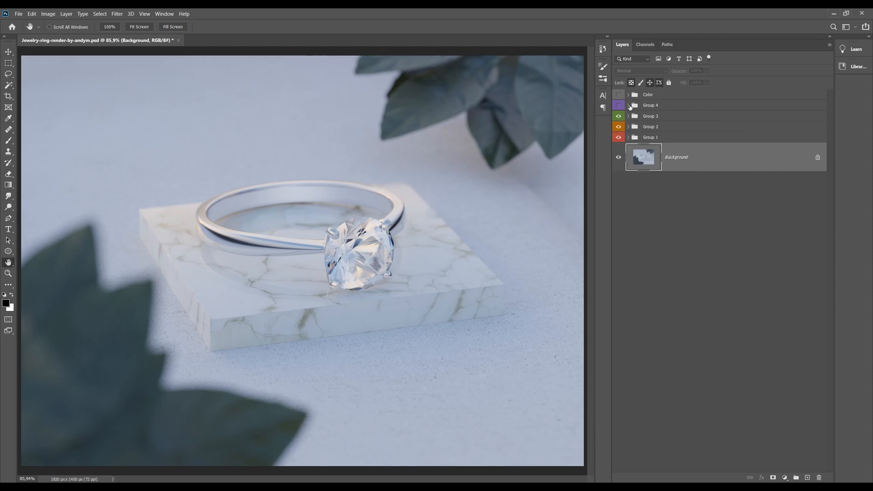
pyautogui.click(629, 106)
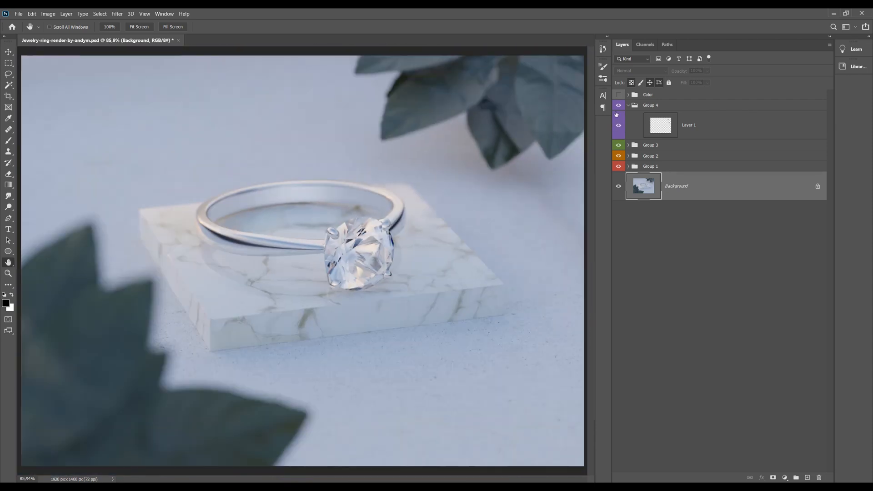
# Enable the Color group's Color Balance 1, Curves 2 and Curves 3 adjustments.
pyautogui.click(629, 94)
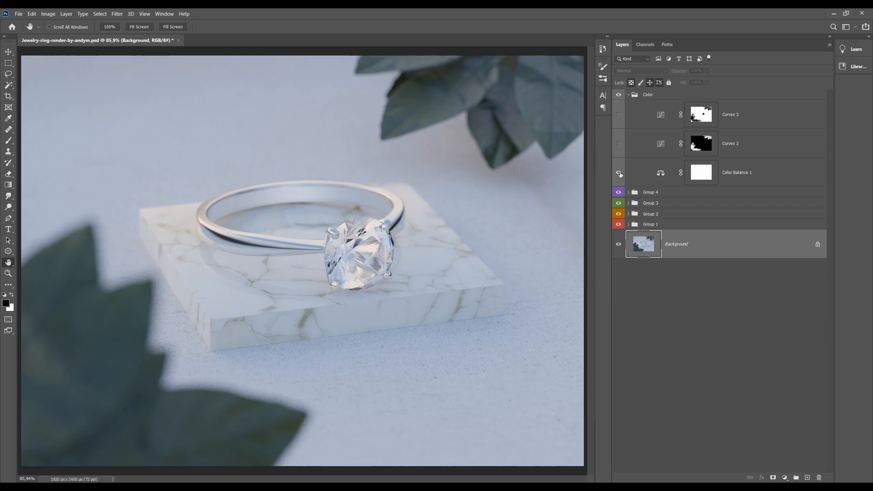
pyautogui.click(619, 172)
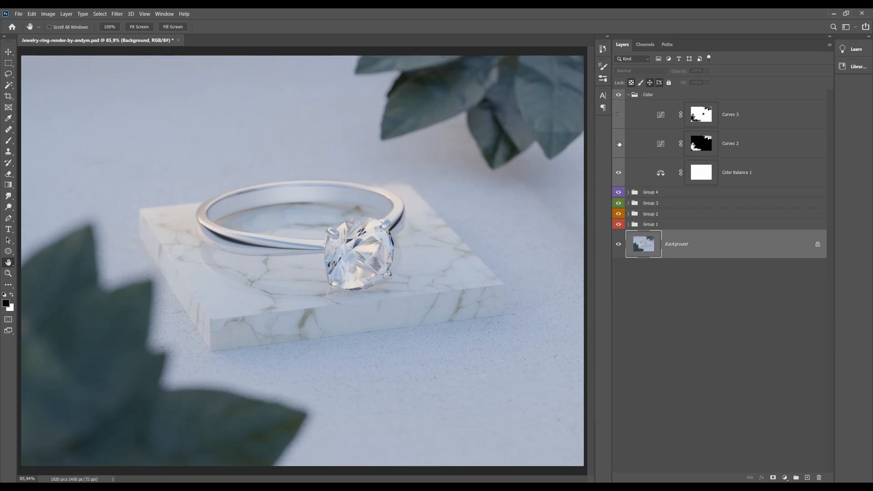
pyautogui.click(619, 114)
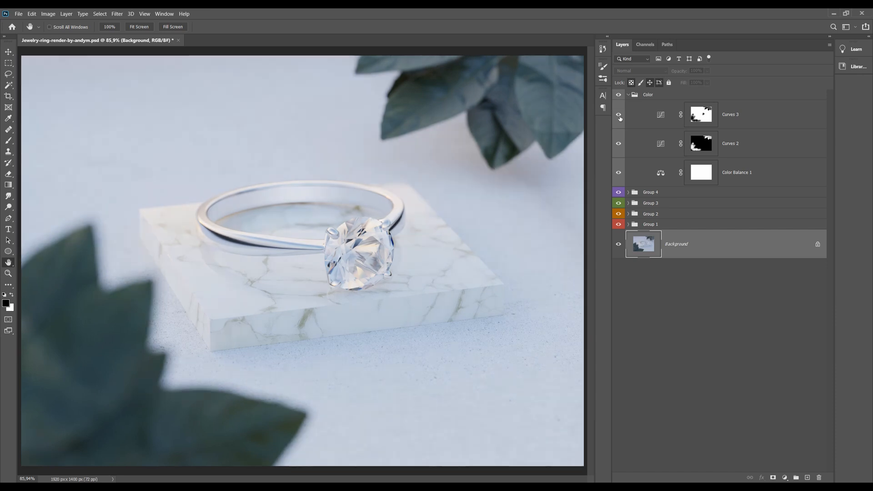
pyautogui.click(629, 94)
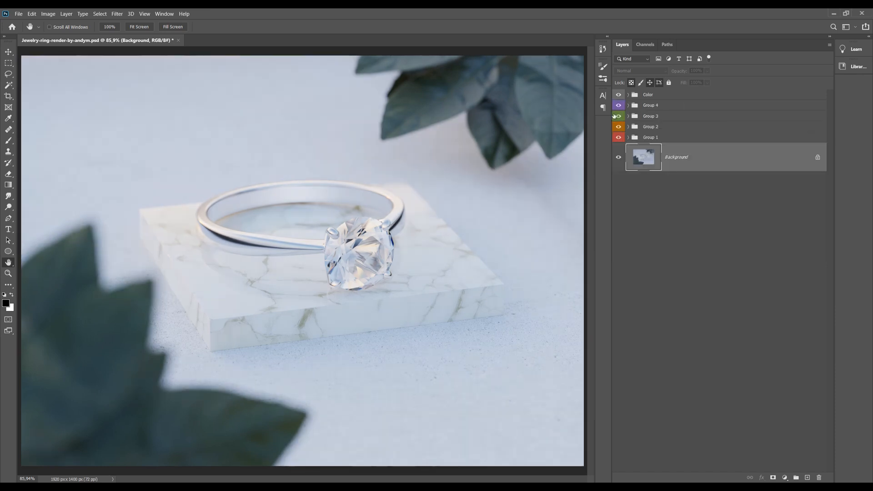